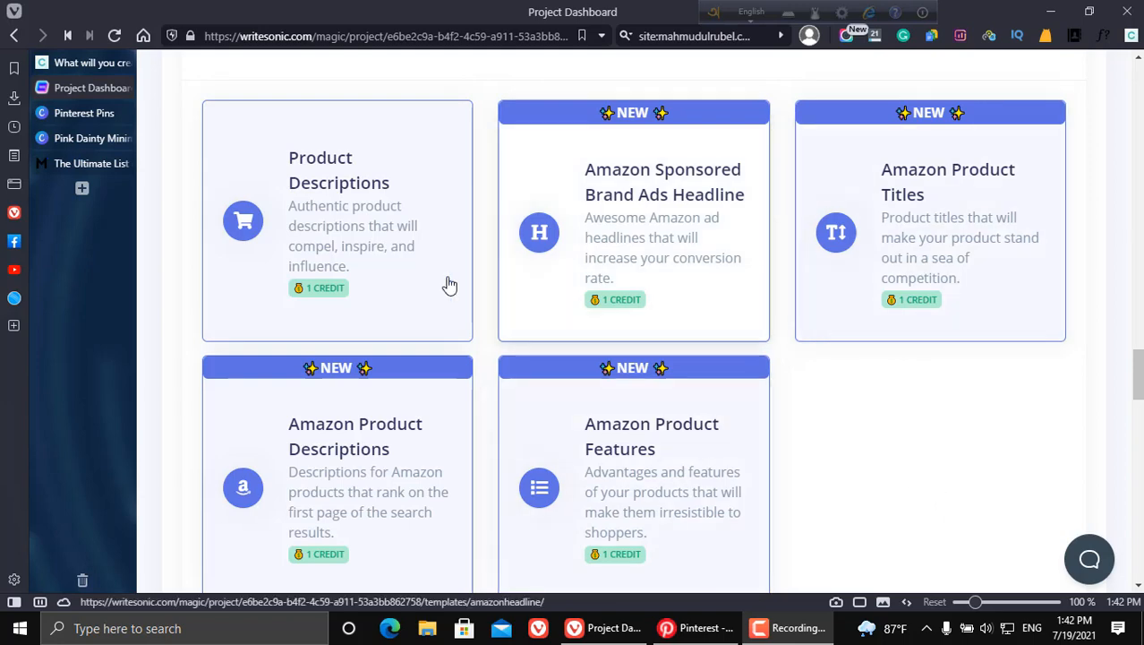
Scroll the Writesonic template list to reach Product Descriptions under Ecommerce Copy
{"action": "scroll", "scroll_direction": "down", "scroll_amount": 3}
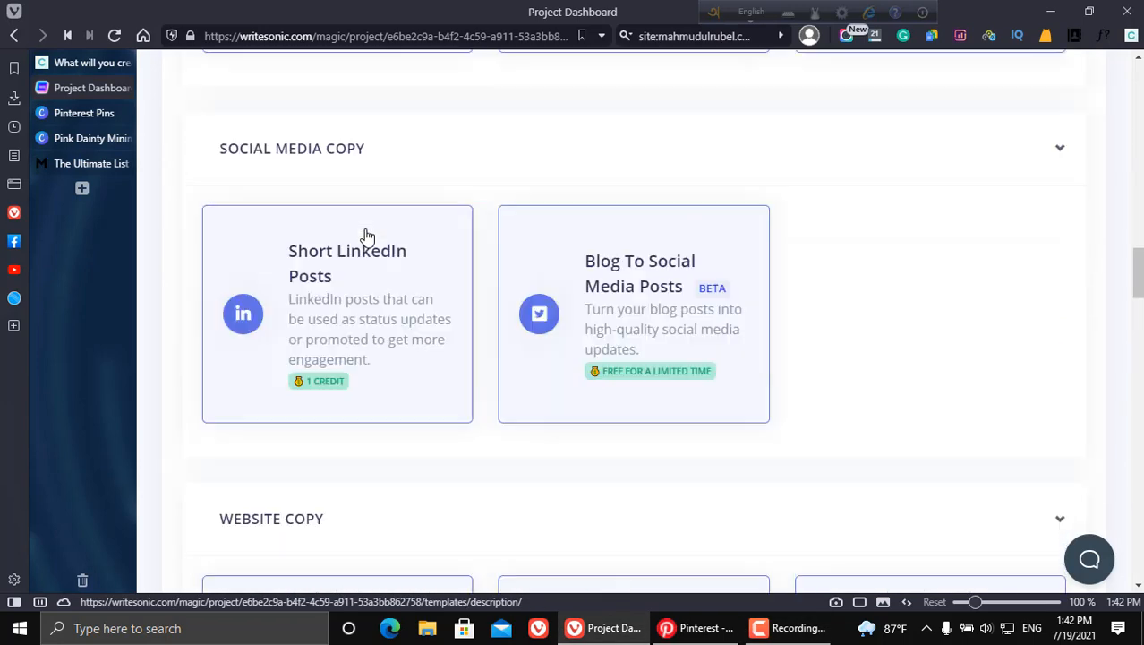
{"action": "scroll", "scroll_direction": "up", "scroll_amount": 3}
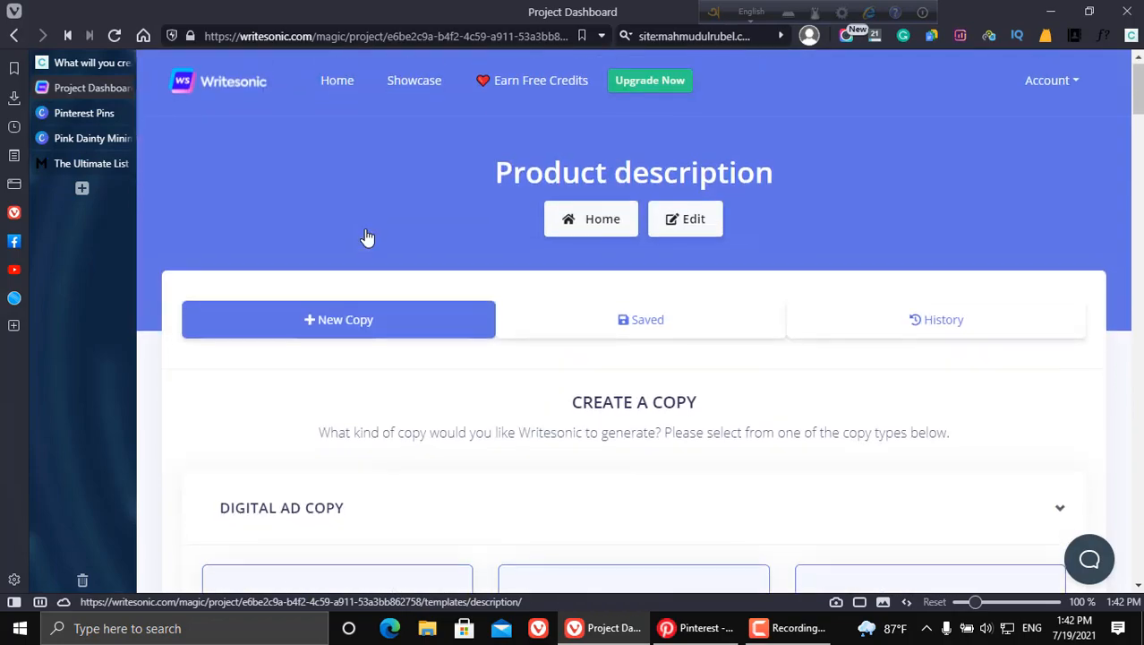
{"action": "scroll", "scroll_direction": "down", "scroll_amount": 3}
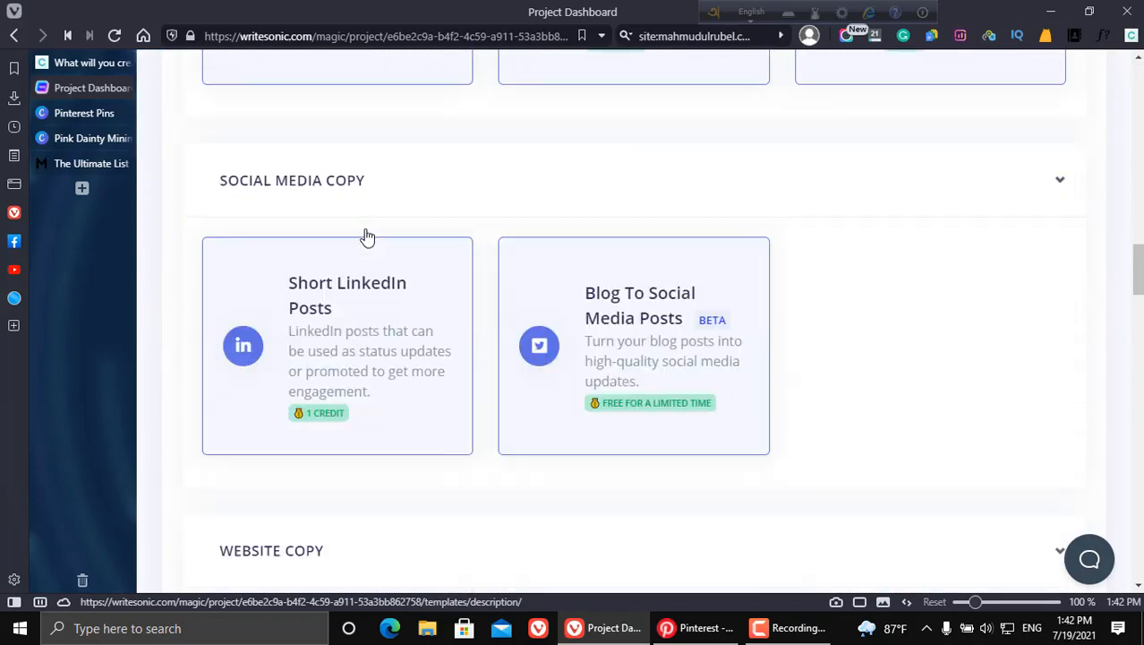
{"action": "scroll", "scroll_direction": "down", "scroll_amount": 3}
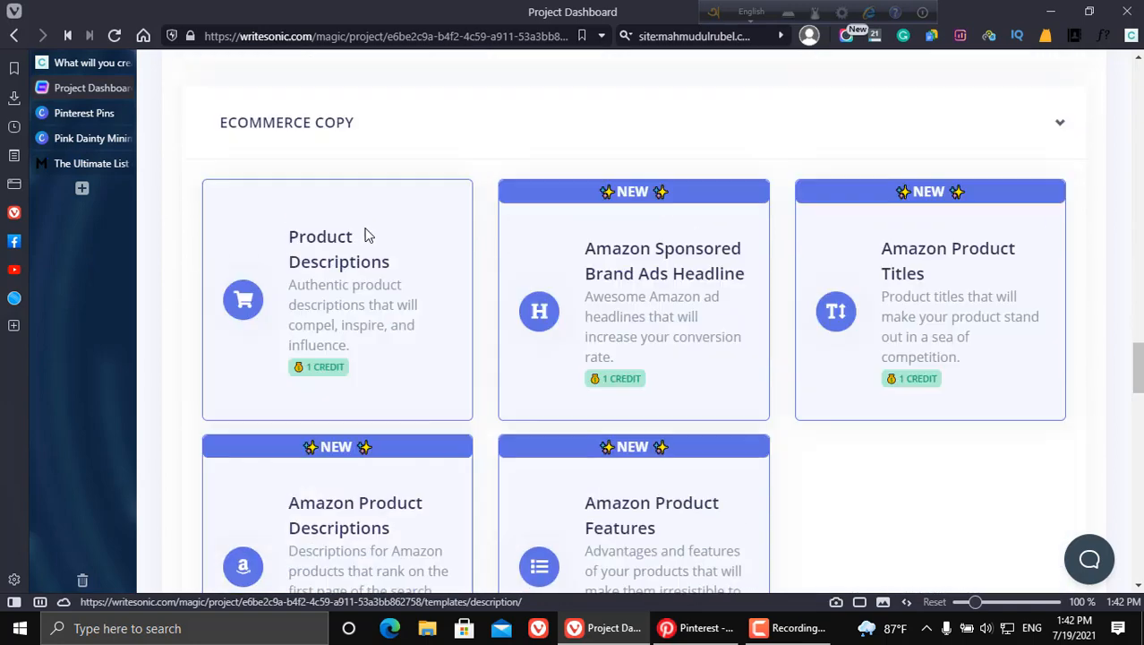
{"action": "scroll", "scroll_direction": "down", "scroll_amount": 3}
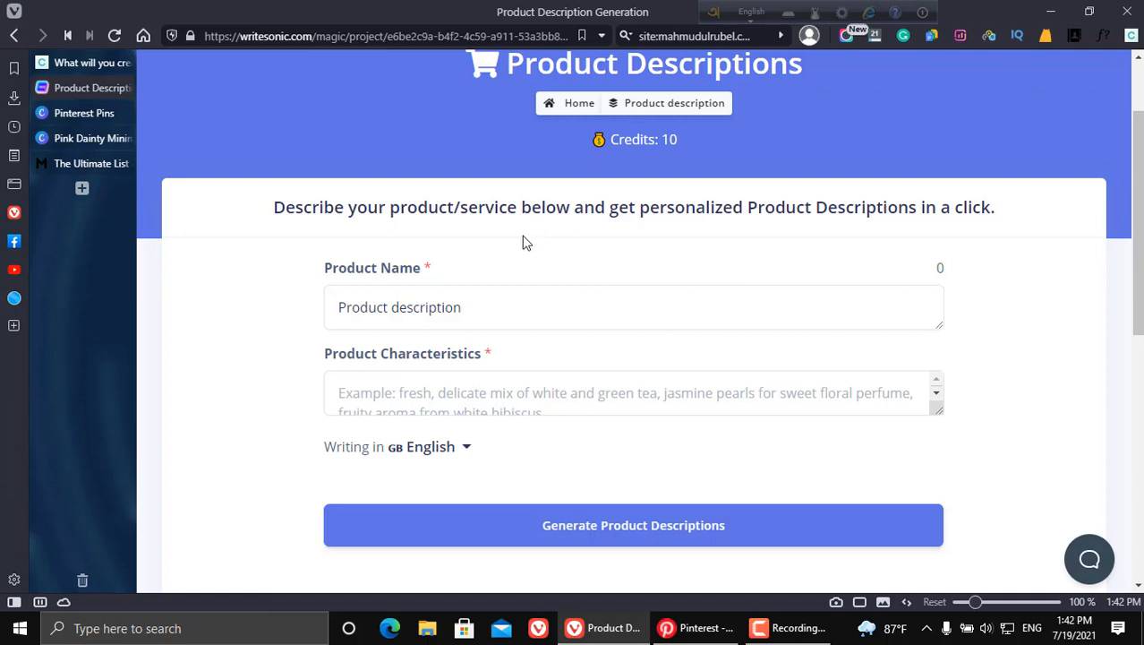
Replace the product name with 'Govee Interior Car Lights' pasted from clipboard history (Win+V)
{"action": "left_click", "coordinate": [436, 308]}
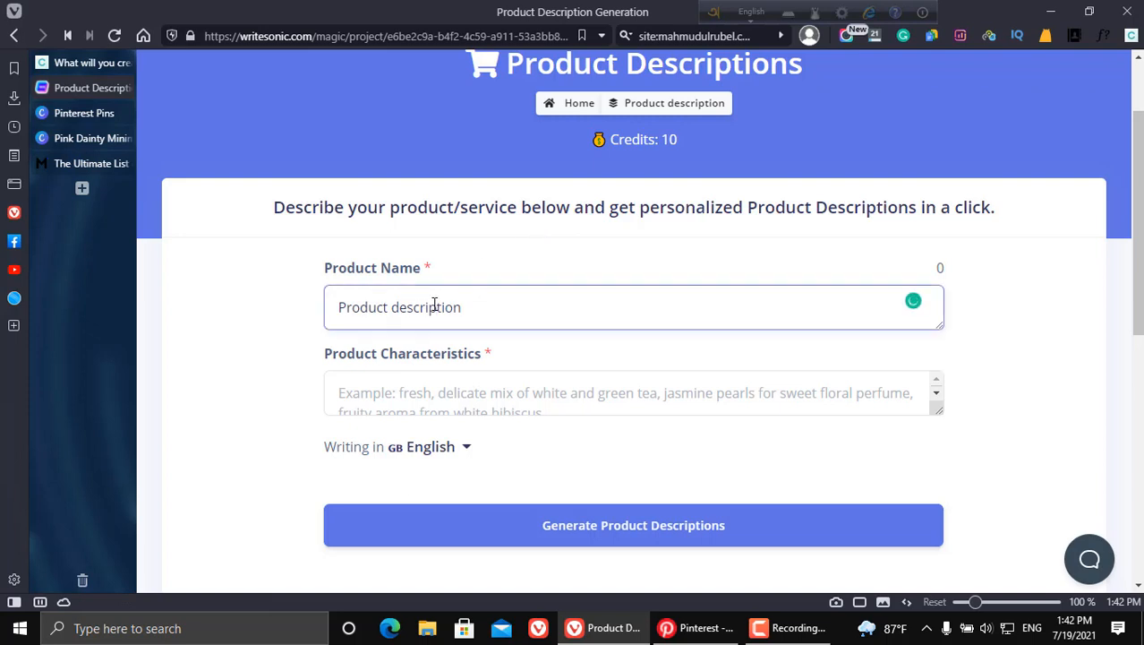
{"action": "left_click", "coordinate": [455, 307]}
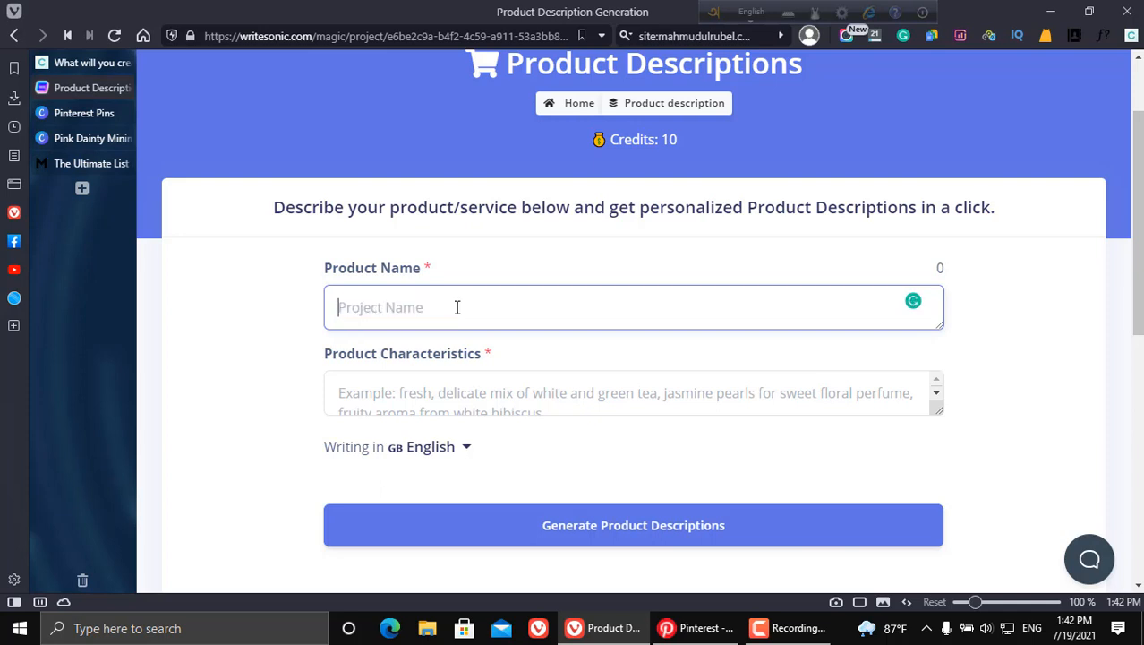
{"action": "key", "text": "win+v"}
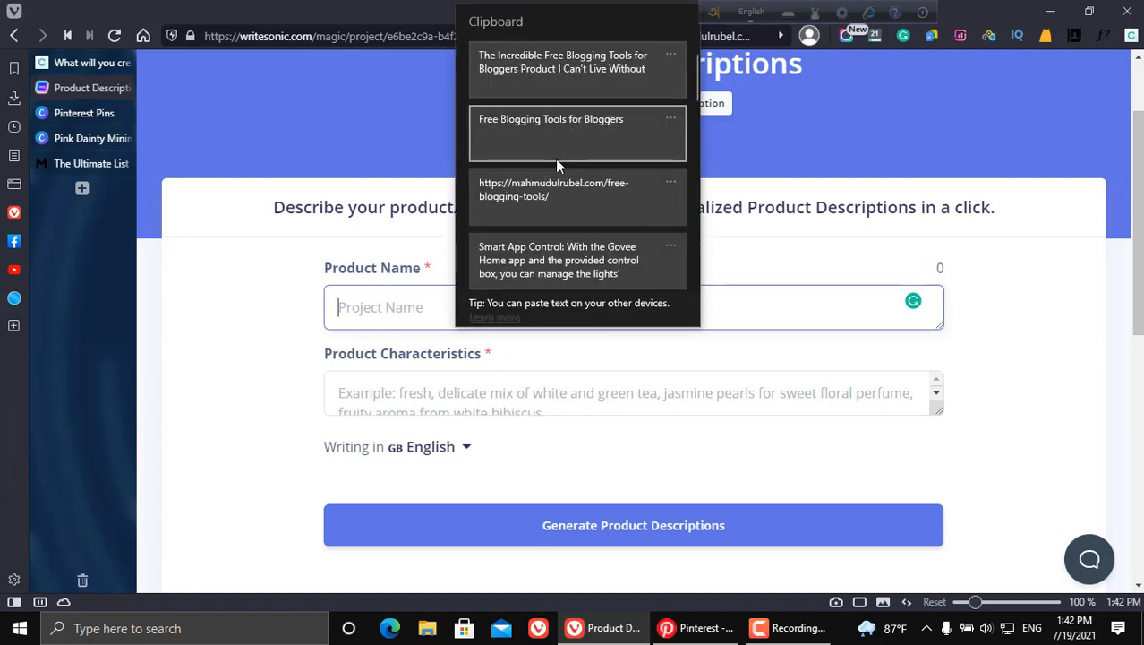
{"action": "scroll", "scroll_direction": "down", "scroll_amount": 3}
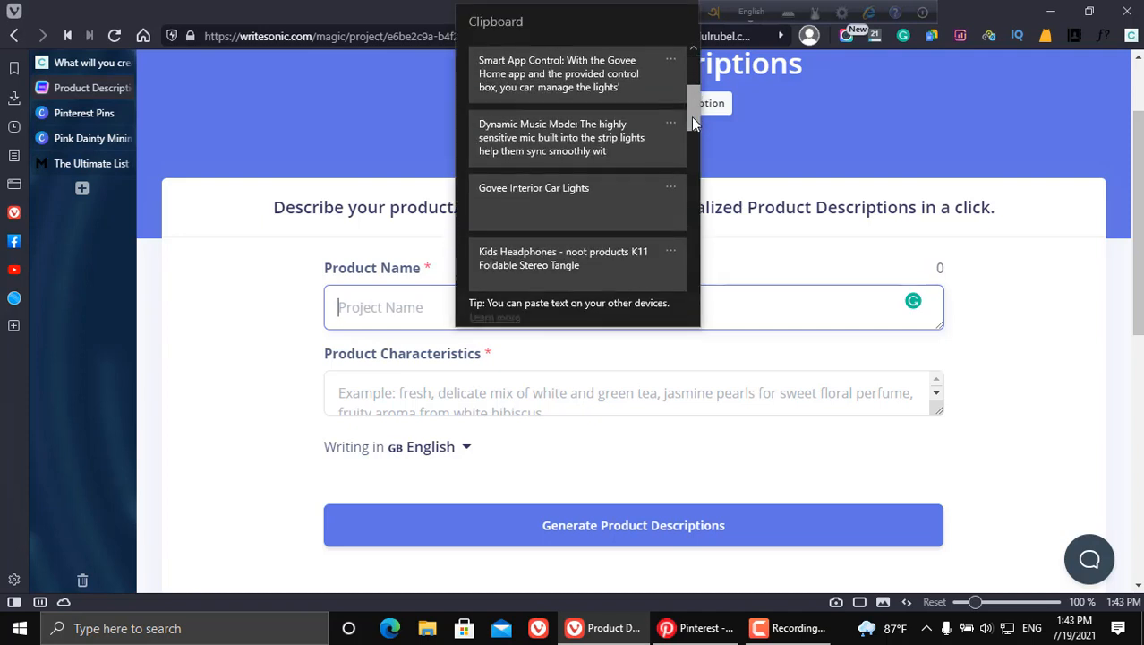
{"action": "scroll", "scroll_direction": "down", "scroll_amount": 3}
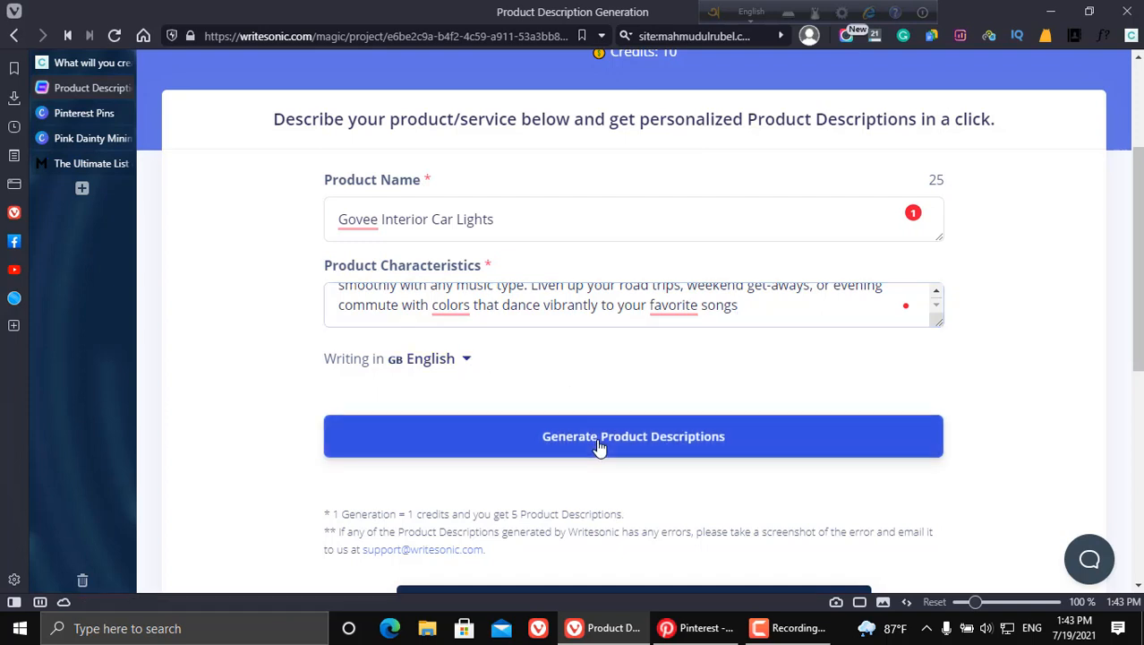
{"action": "left_click", "coordinate": [634, 437]}
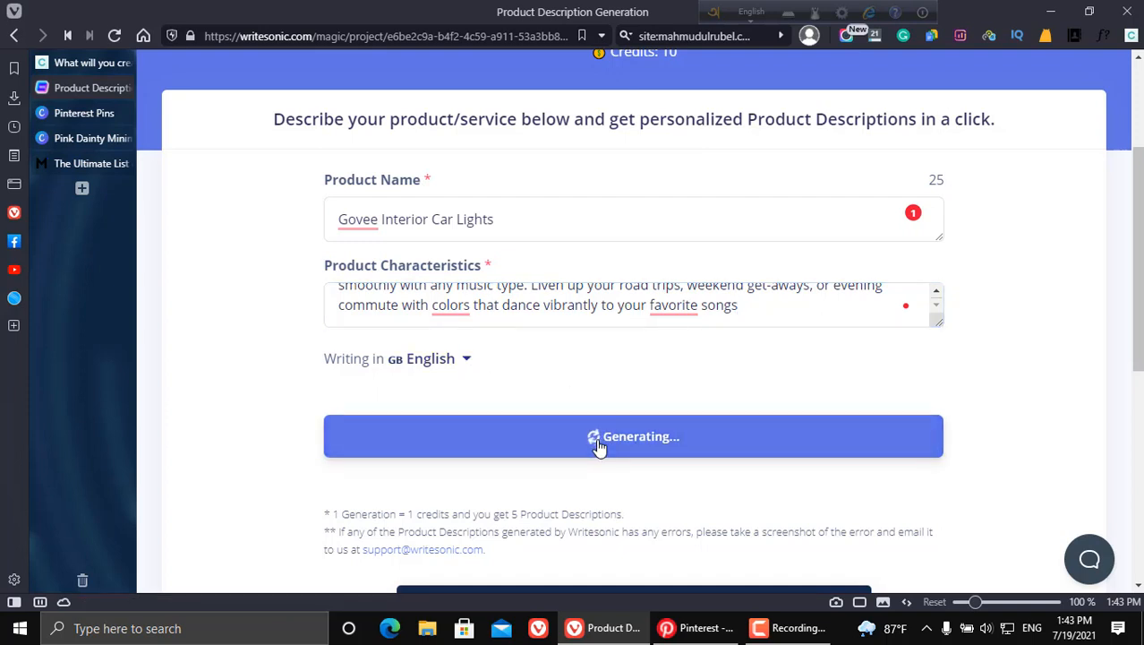
{"action": "left_click", "coordinate": [634, 437]}
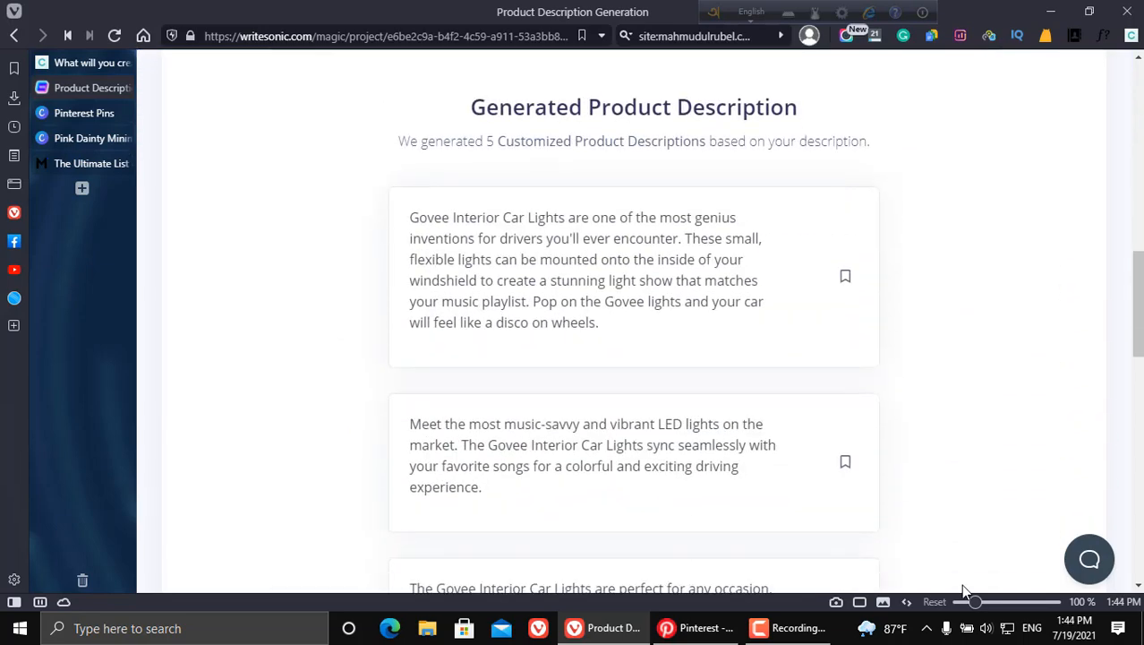
{"action": "scroll", "scroll_direction": "down", "scroll_amount": 3}
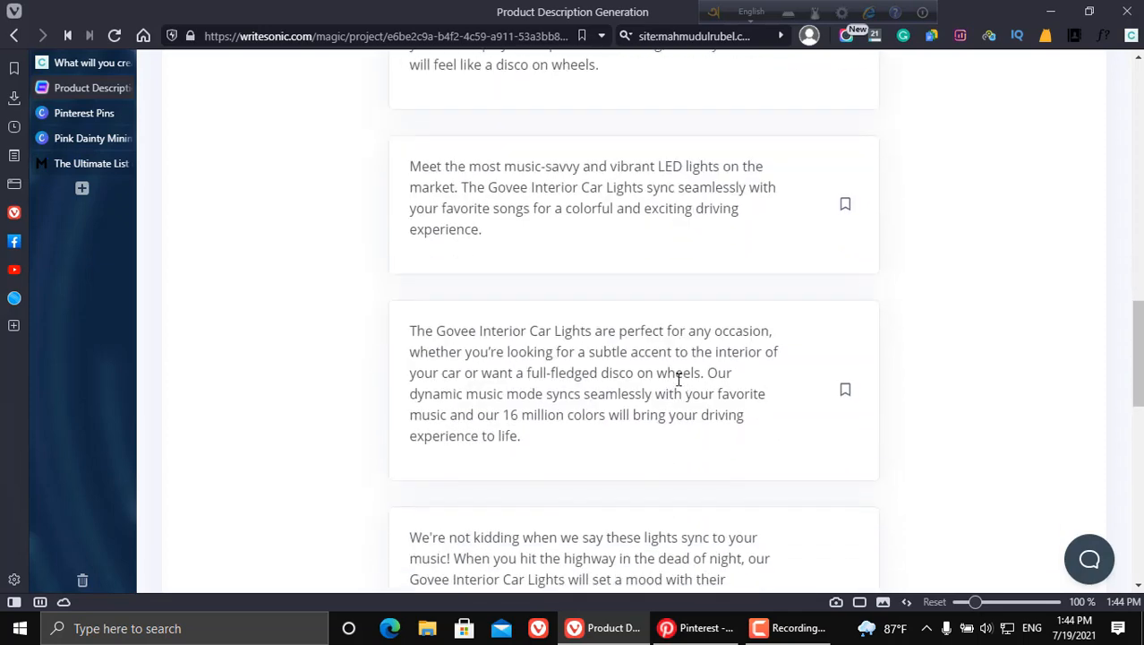
{"action": "scroll", "scroll_direction": "down", "scroll_amount": 3}
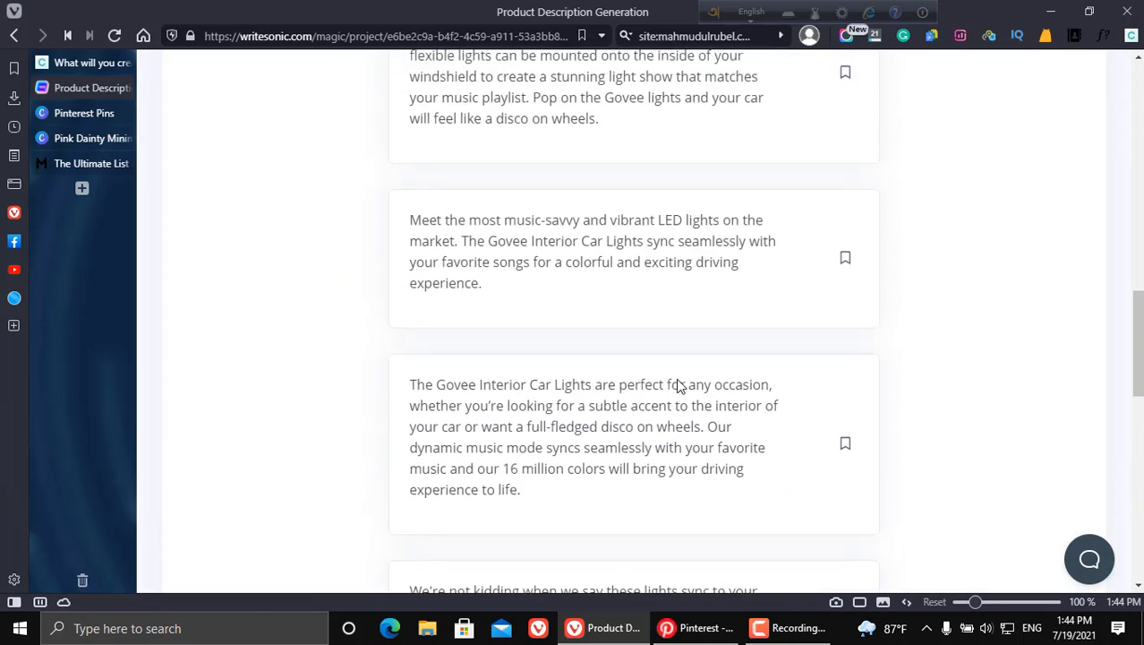
{"action": "scroll", "scroll_direction": "up", "scroll_amount": 3}
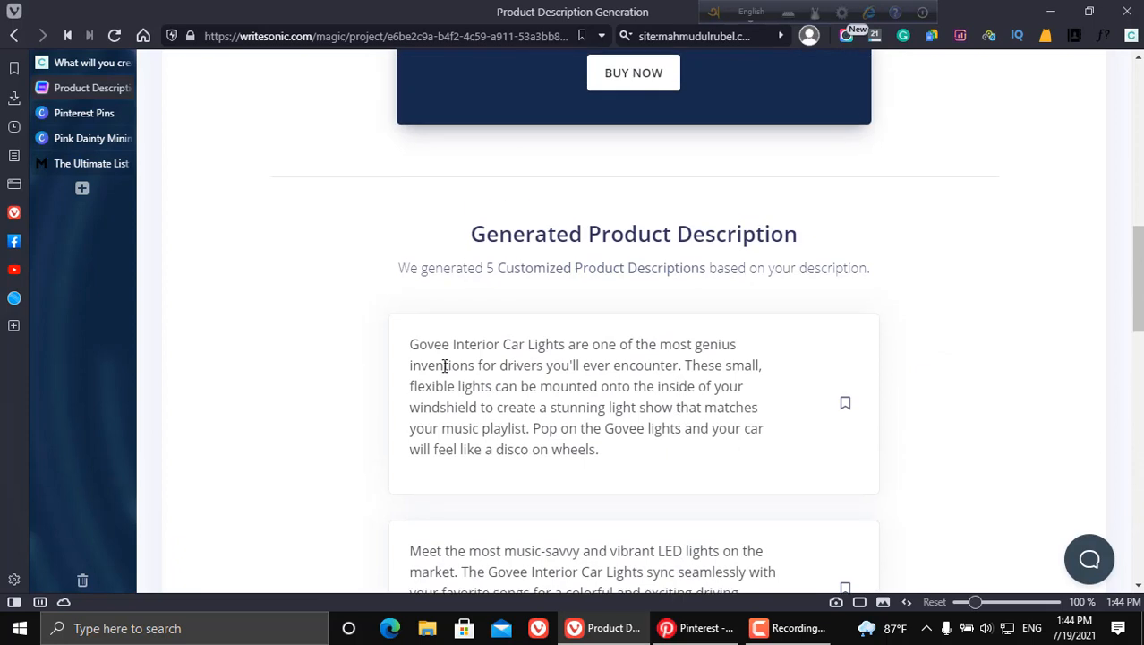
{"action": "mouse_move", "coordinate": [557, 362]}
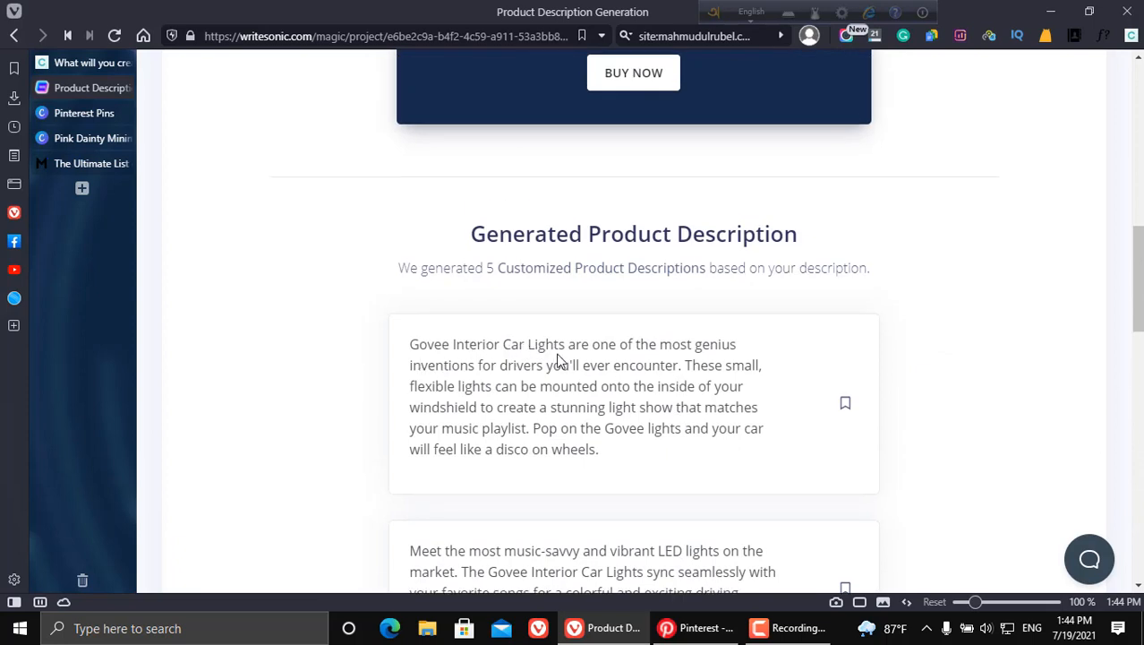
{"action": "mouse_move", "coordinate": [516, 383]}
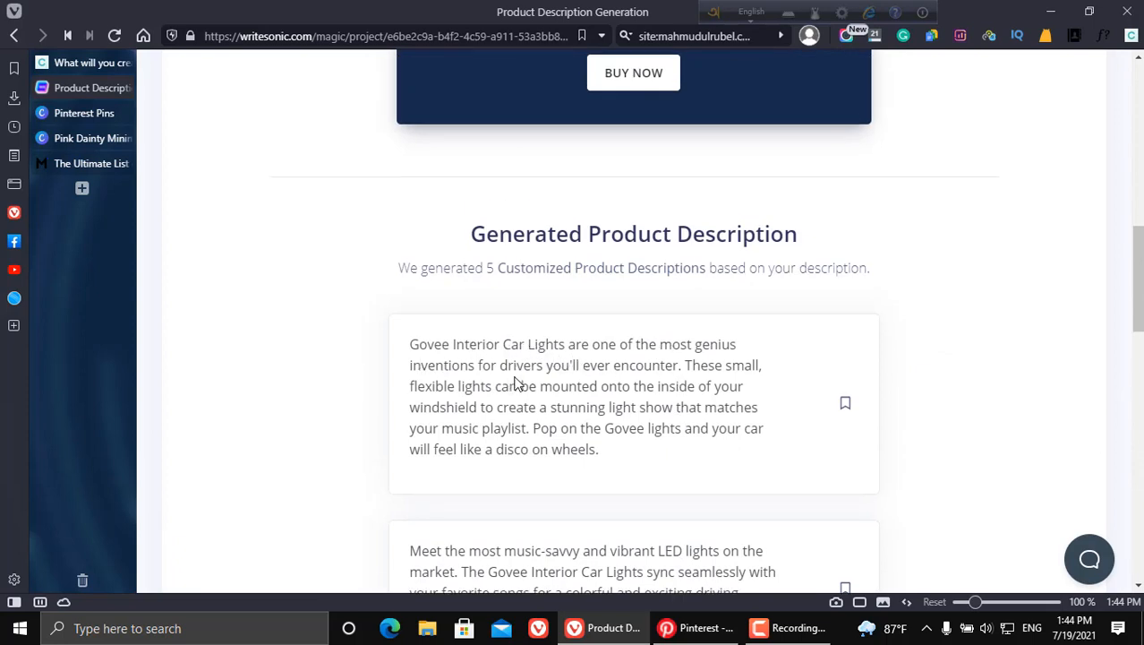
{"action": "mouse_move", "coordinate": [604, 377]}
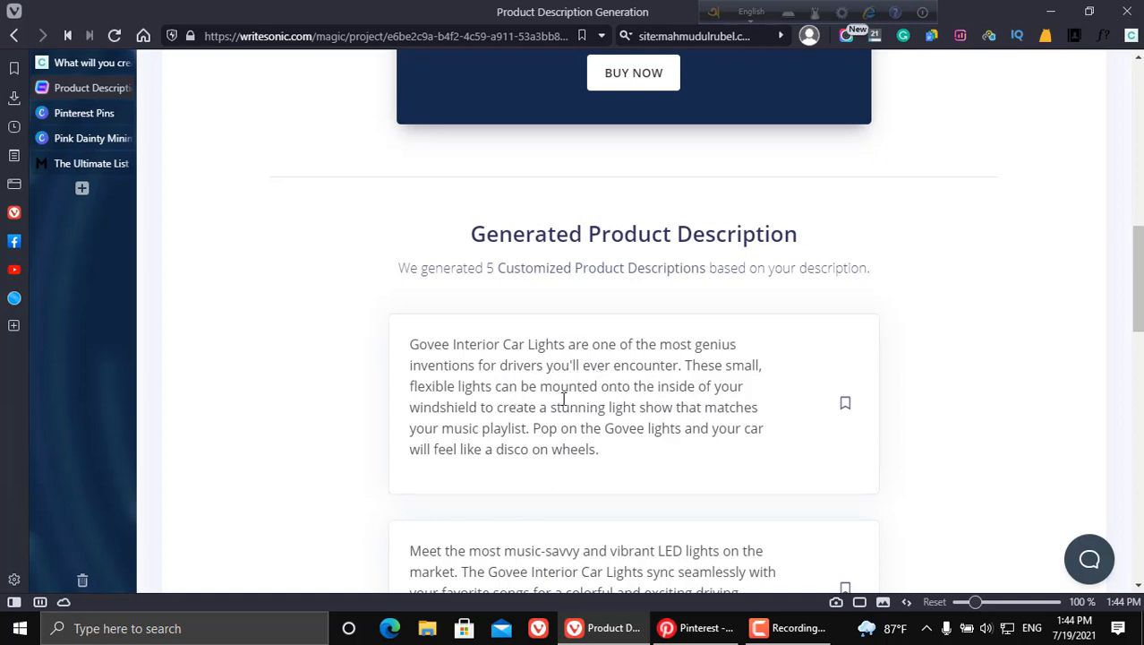
{"action": "mouse_move", "coordinate": [677, 405]}
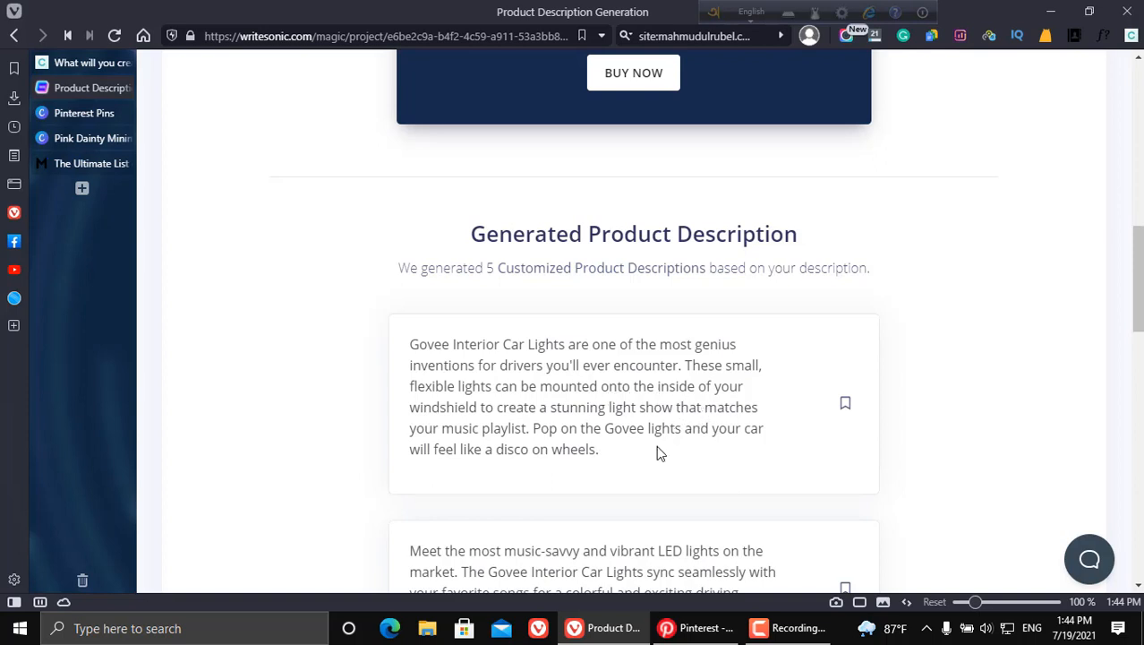
{"action": "scroll", "scroll_direction": "down", "scroll_amount": 3}
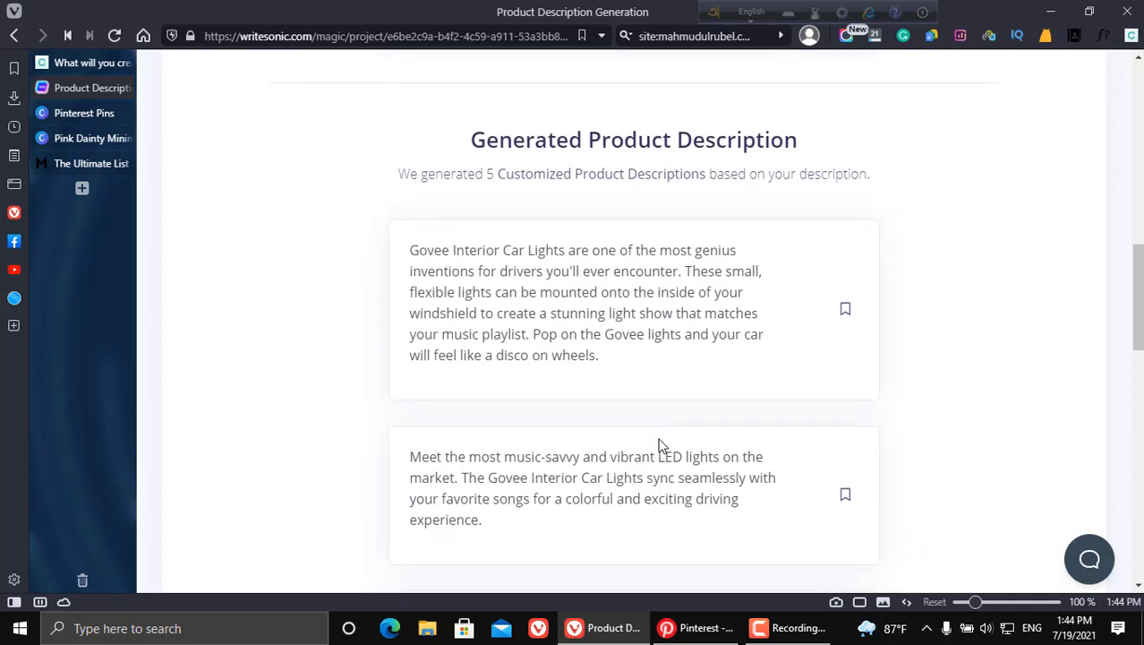
{"action": "mouse_move", "coordinate": [630, 371]}
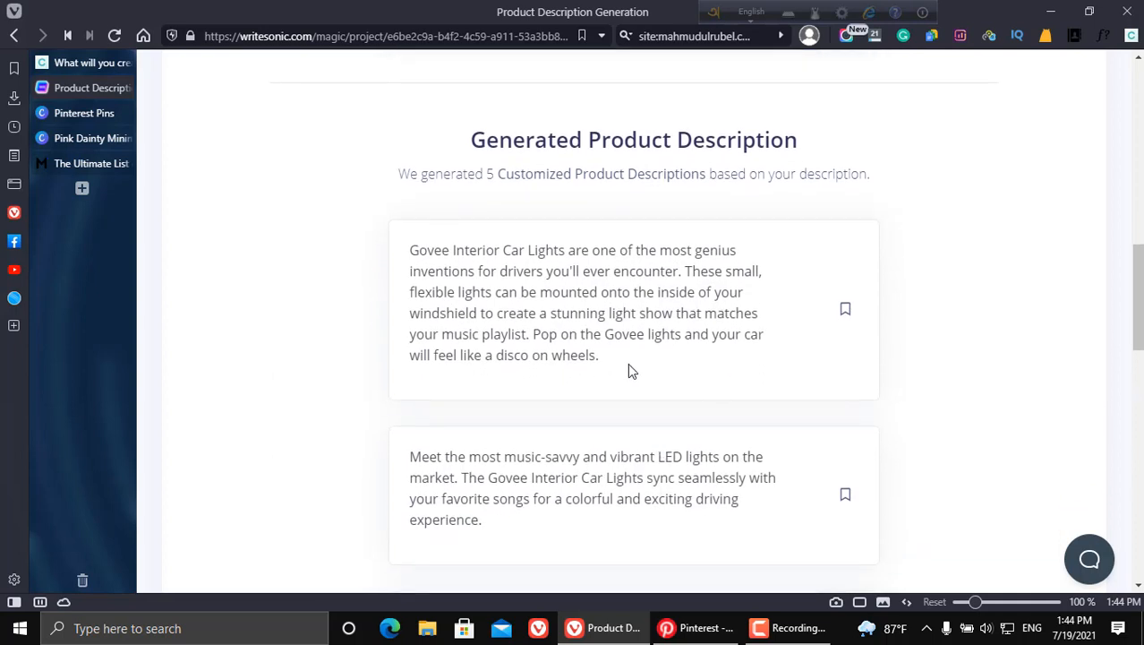
{"action": "scroll", "scroll_direction": "down", "scroll_amount": 3}
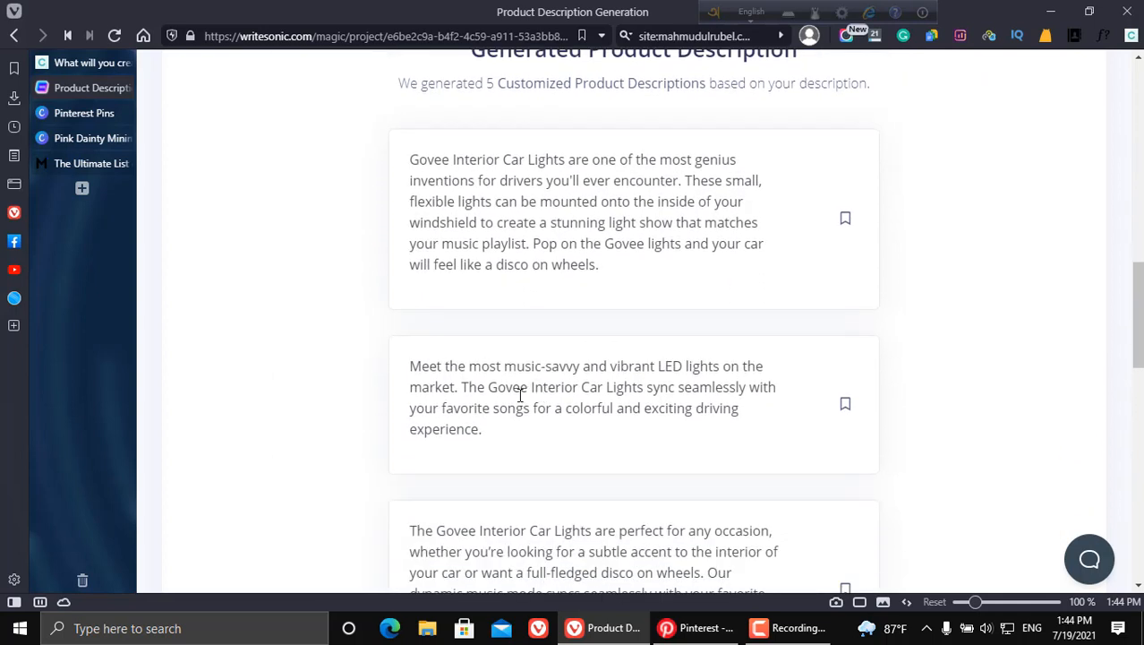
{"action": "scroll", "scroll_direction": "down", "scroll_amount": 3}
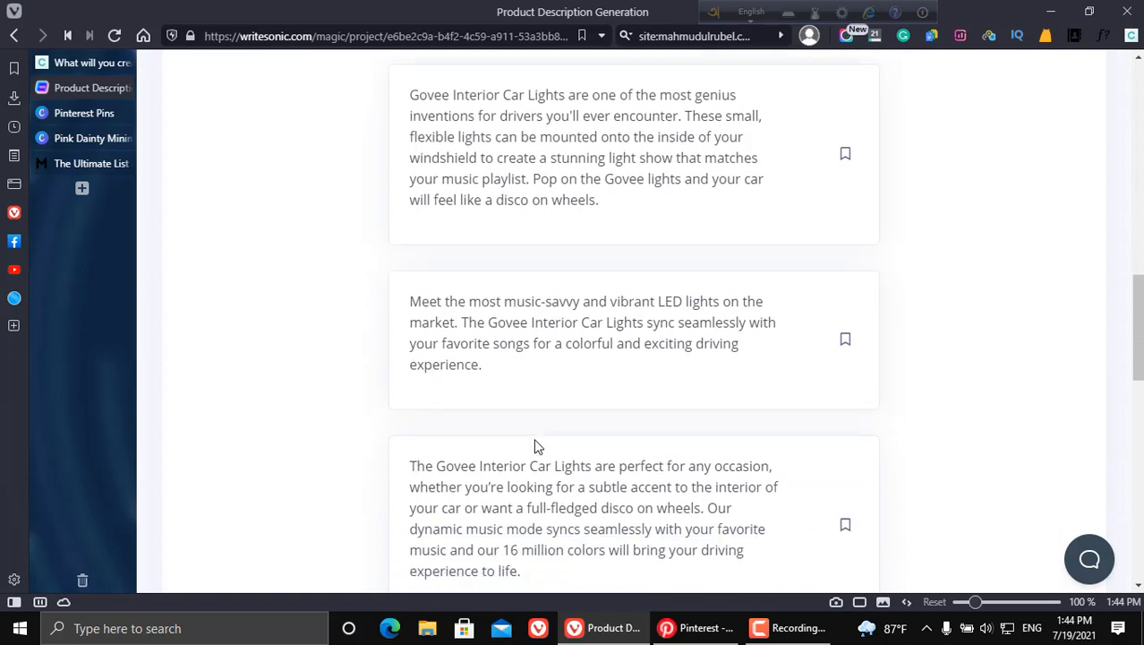
{"action": "scroll", "scroll_direction": "up", "scroll_amount": 3}
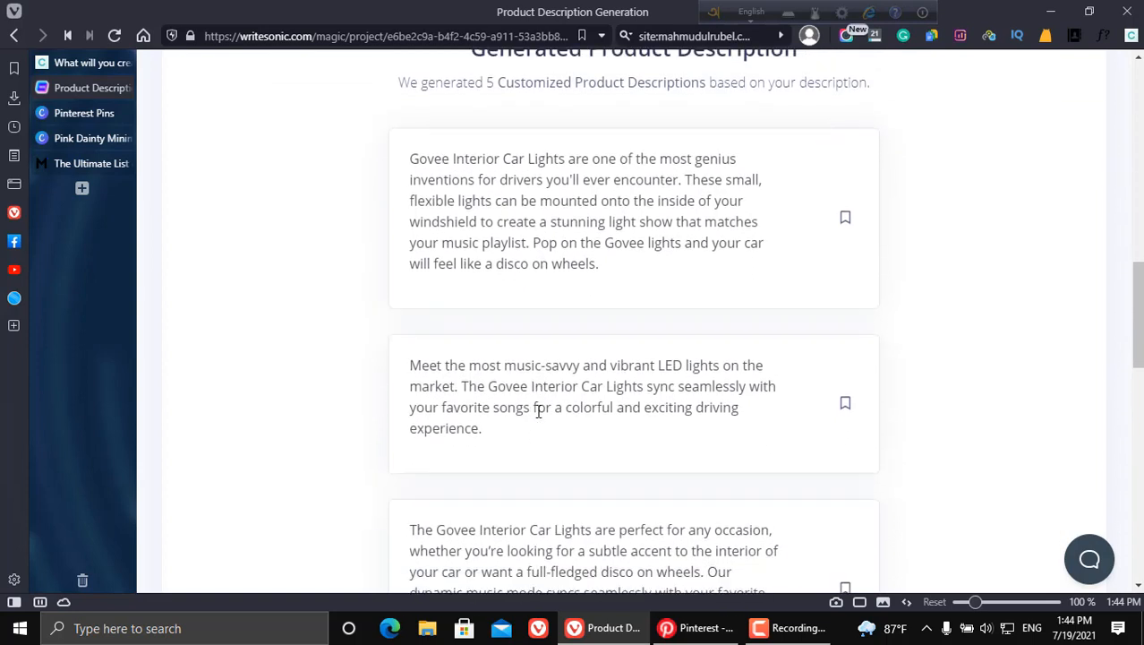
{"action": "scroll", "scroll_direction": "down", "scroll_amount": 3}
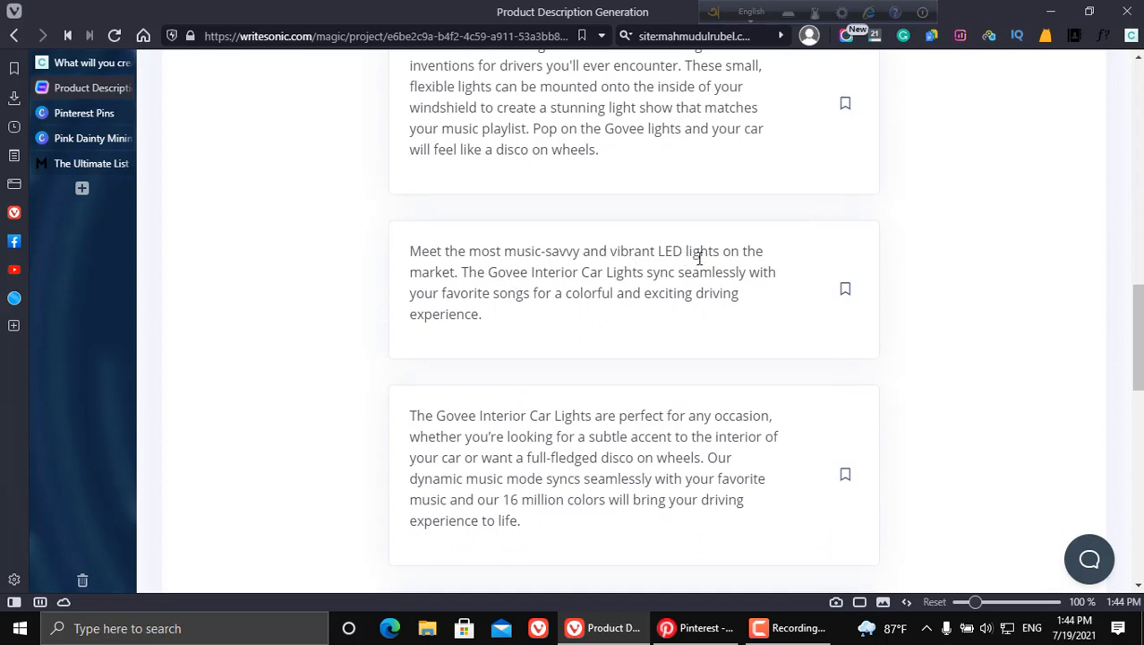
{"action": "mouse_move", "coordinate": [551, 290]}
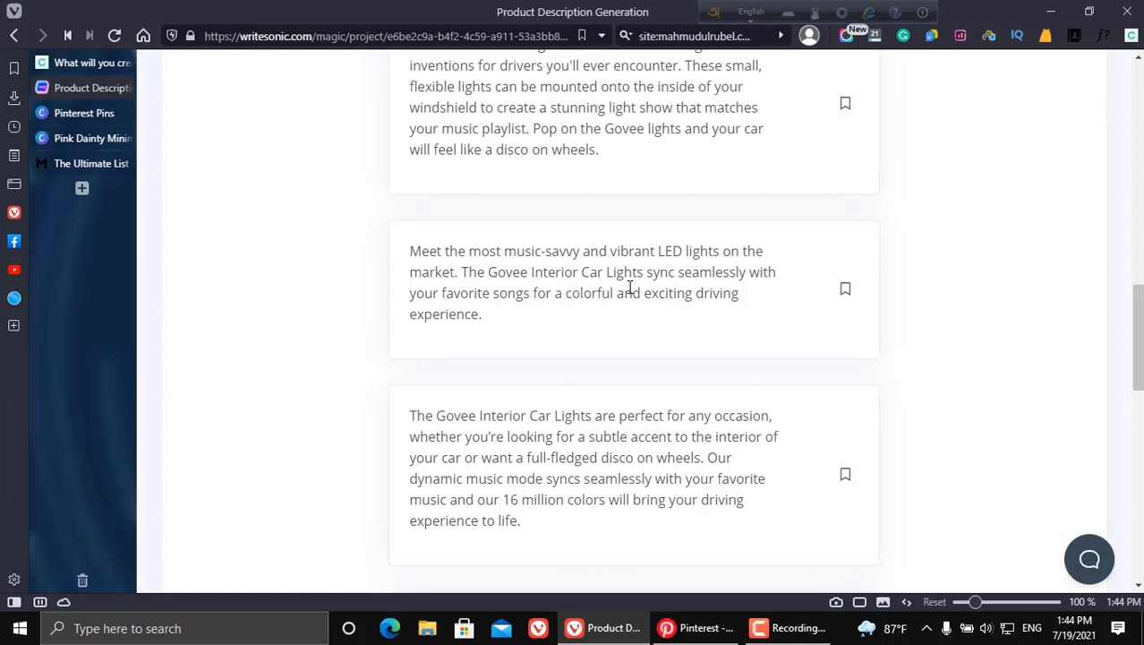
{"action": "mouse_move", "coordinate": [573, 303]}
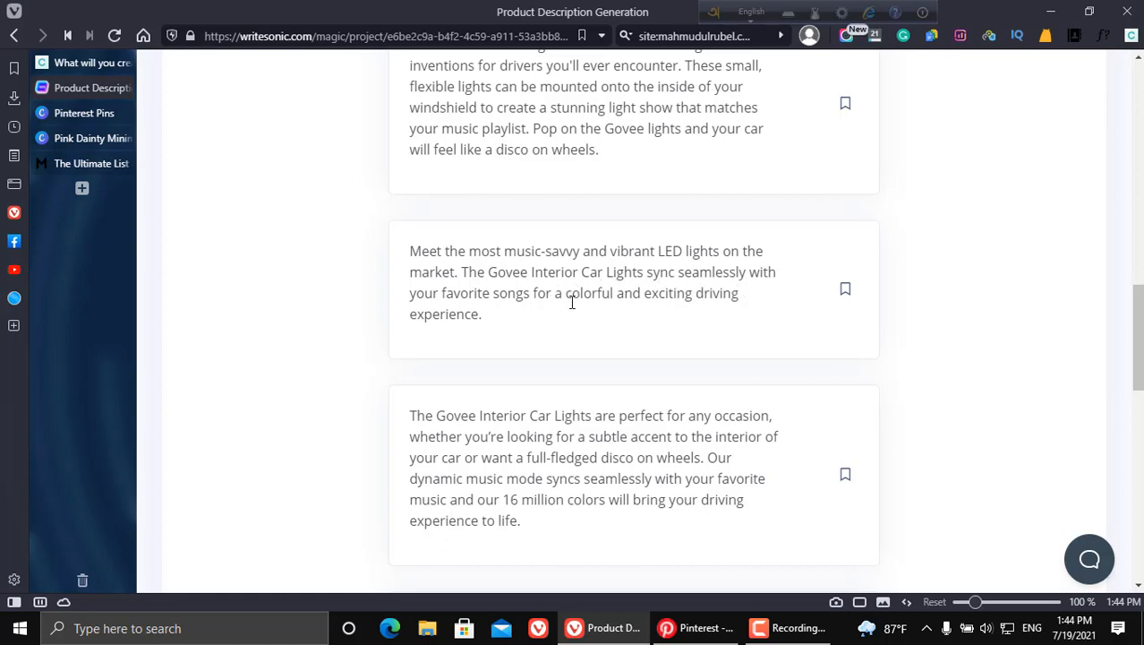
{"action": "mouse_move", "coordinate": [702, 301]}
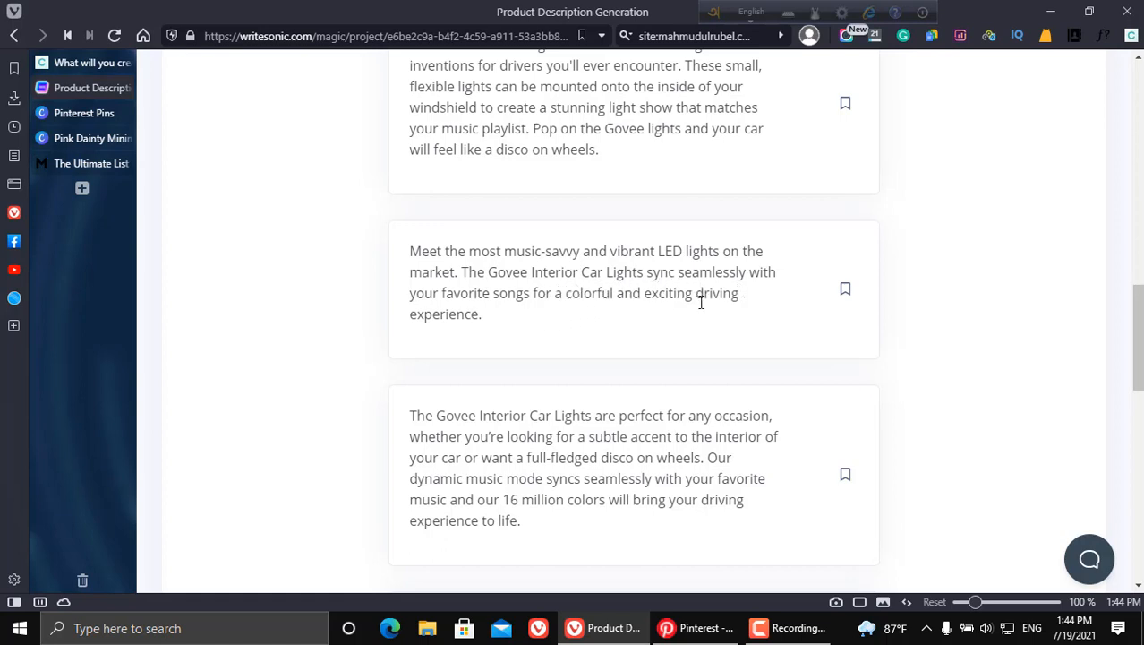
{"action": "scroll", "scroll_direction": "up", "scroll_amount": 3}
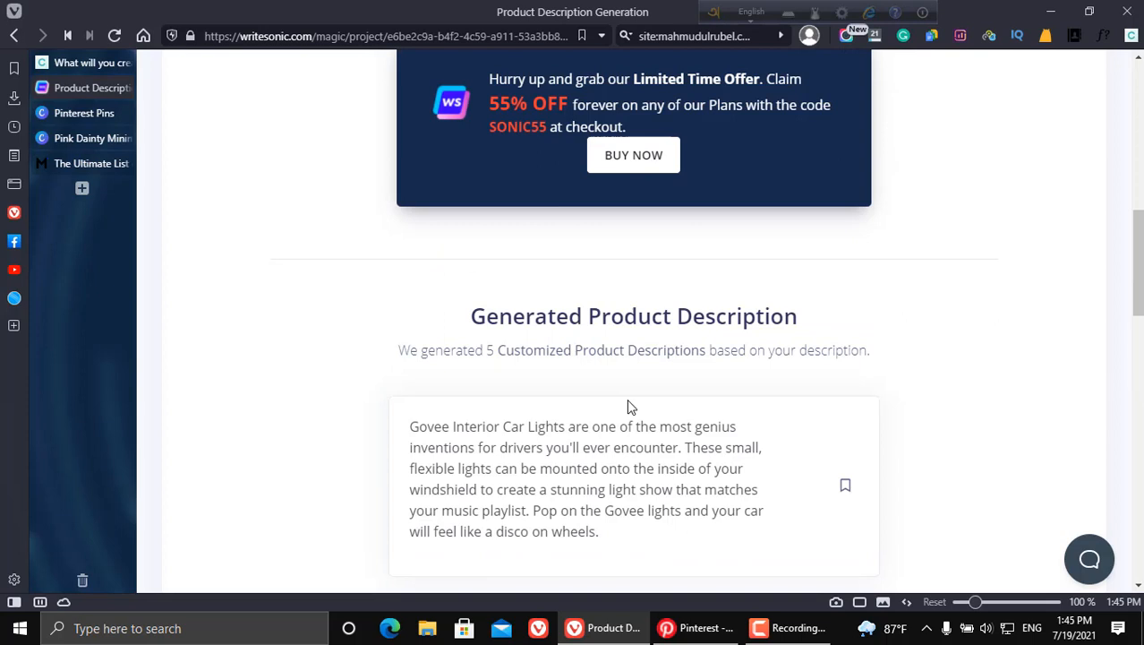
{"action": "mouse_move", "coordinate": [523, 397]}
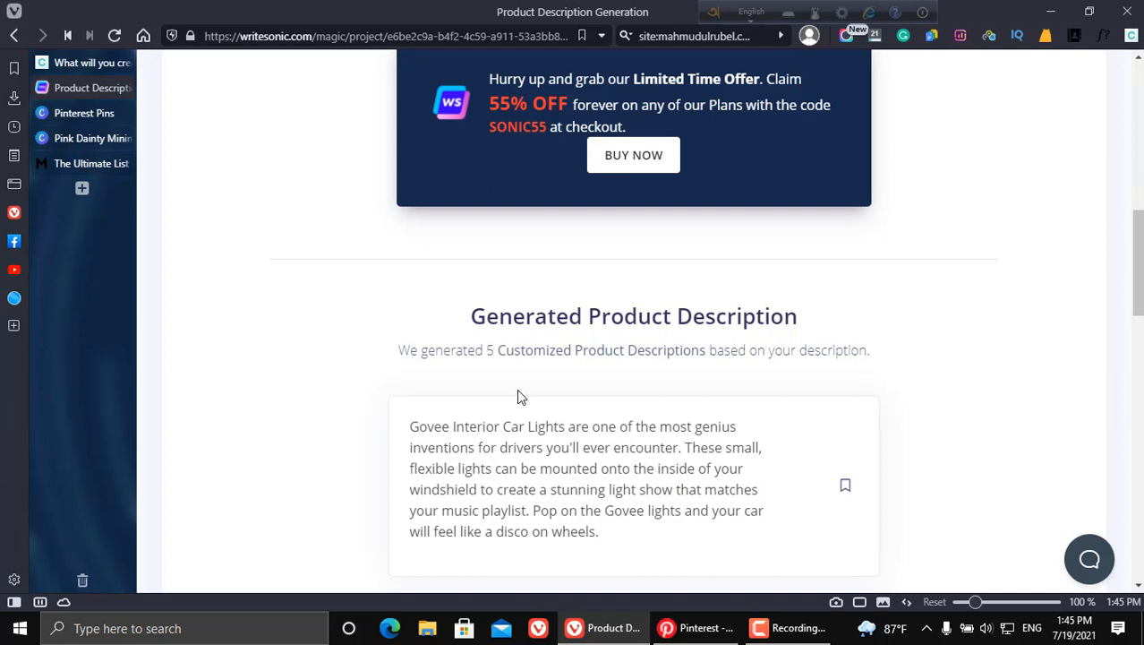
{"action": "mouse_move", "coordinate": [81, 63]}
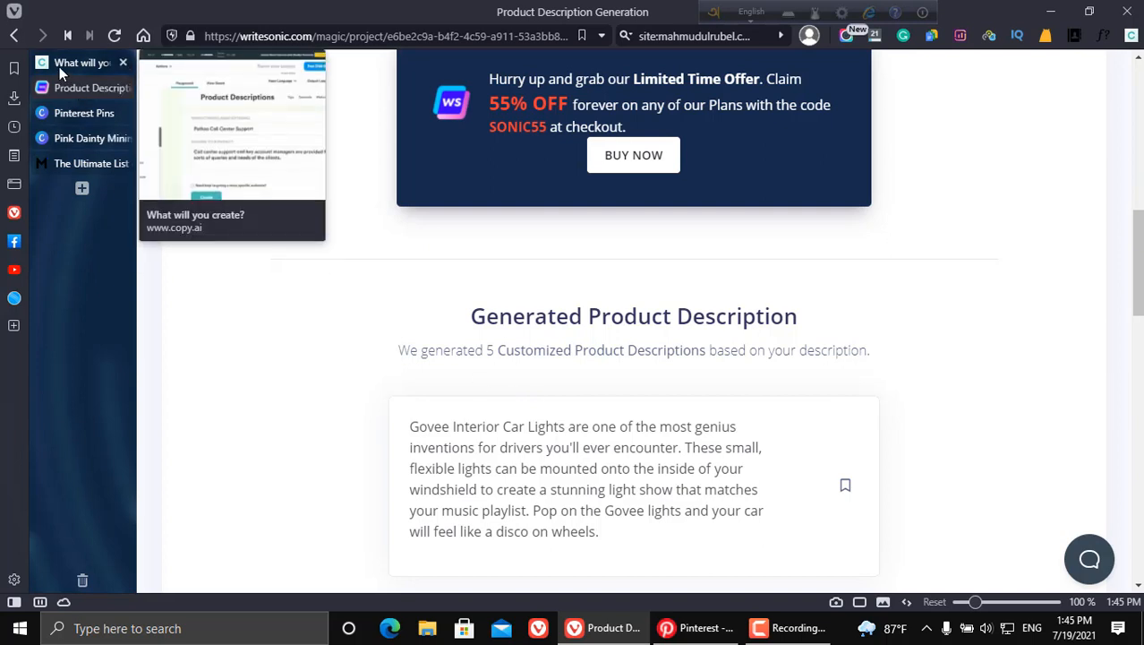
Switch to Copy.ai and choose its Product Descriptions tool from Most Popular
{"action": "left_click", "coordinate": [81, 62]}
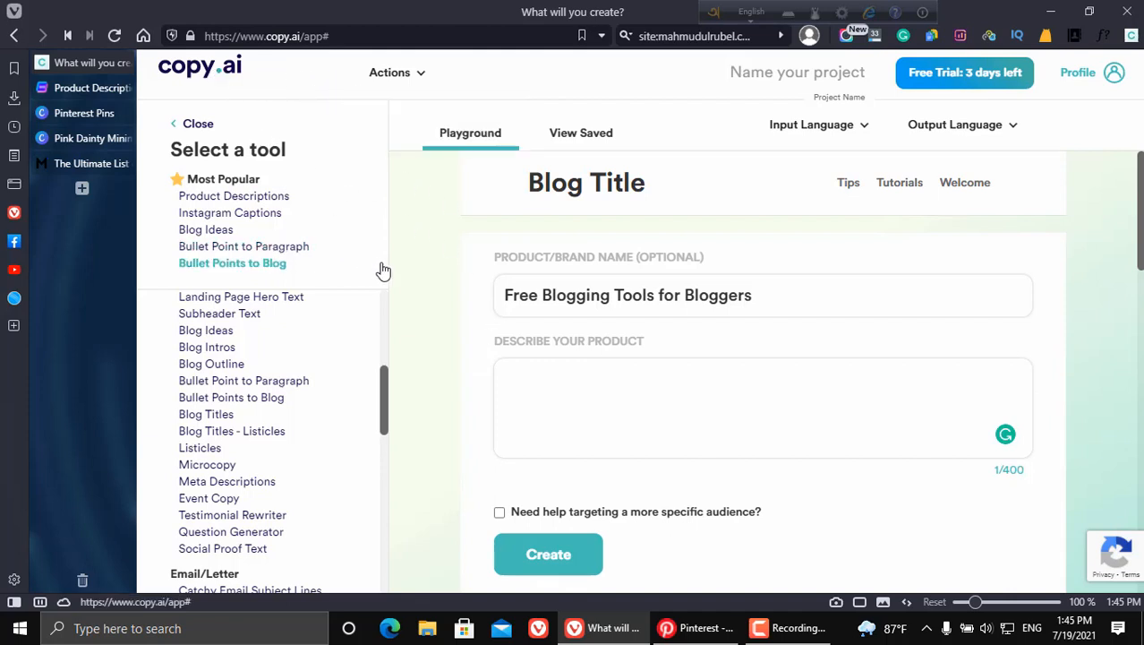
{"action": "mouse_move", "coordinate": [391, 250]}
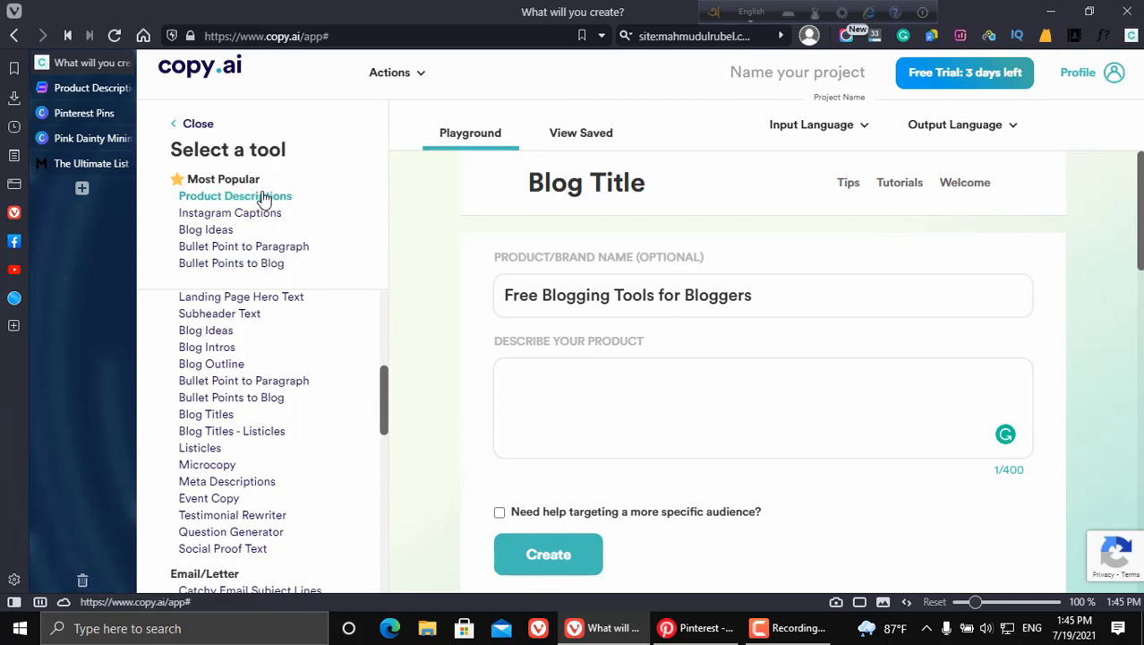
{"action": "left_click", "coordinate": [233, 195]}
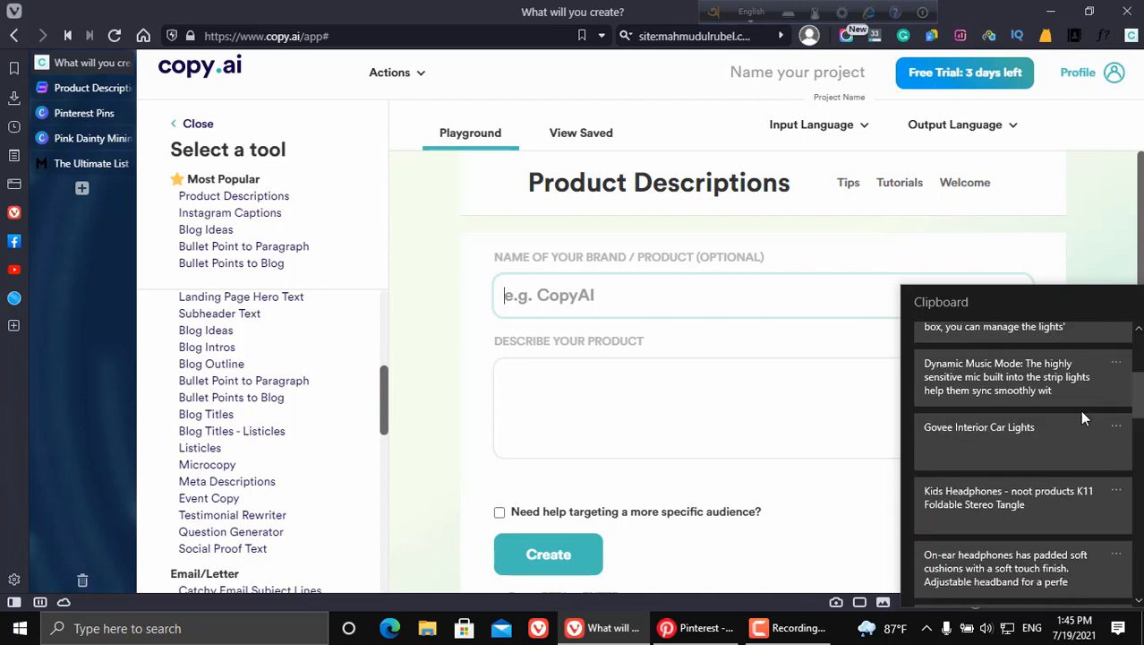
Paste the Dynamic Music Mode feature text into Describe Your Product and create descriptions
{"action": "left_click", "coordinate": [978, 426]}
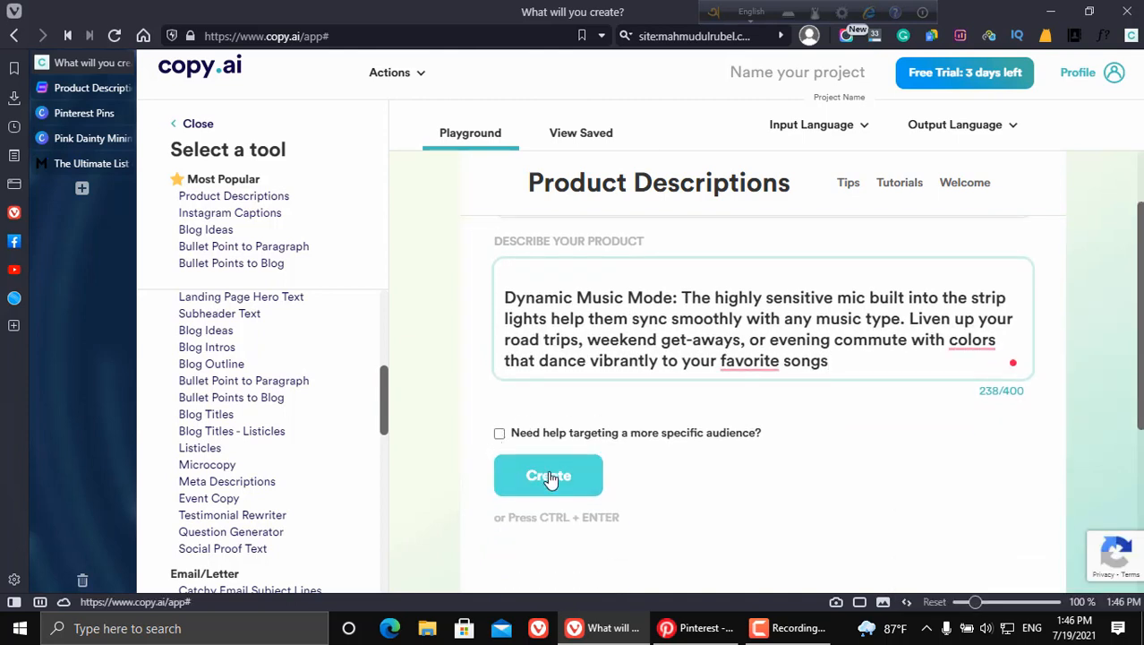
{"action": "left_click", "coordinate": [548, 475]}
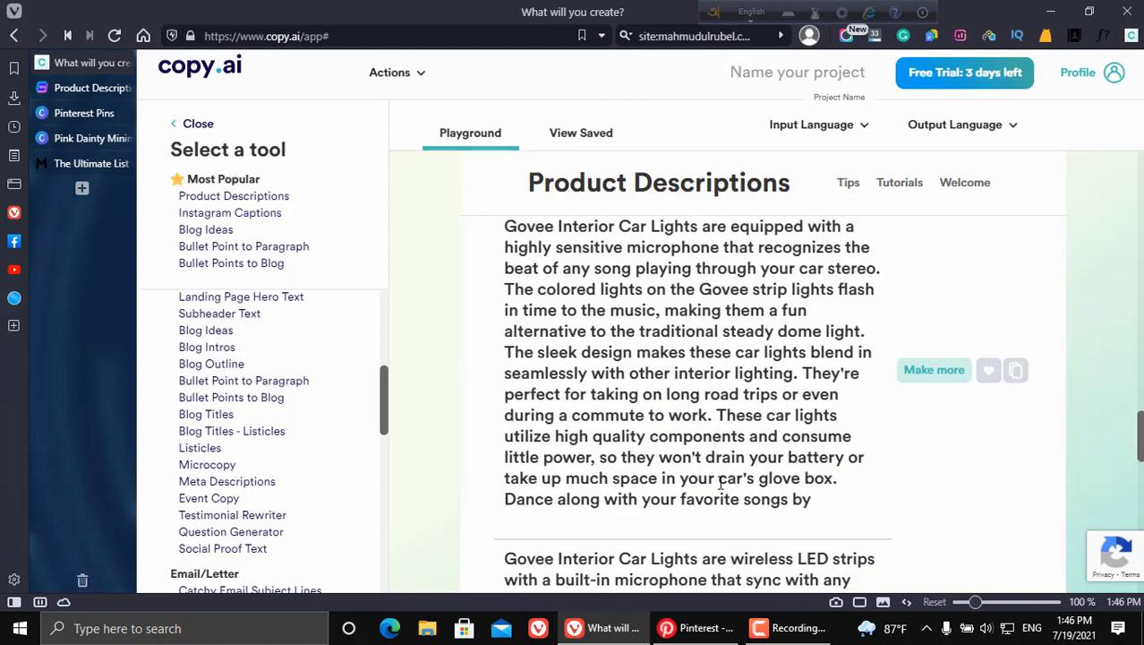
{"action": "scroll", "scroll_direction": "down", "scroll_amount": 3}
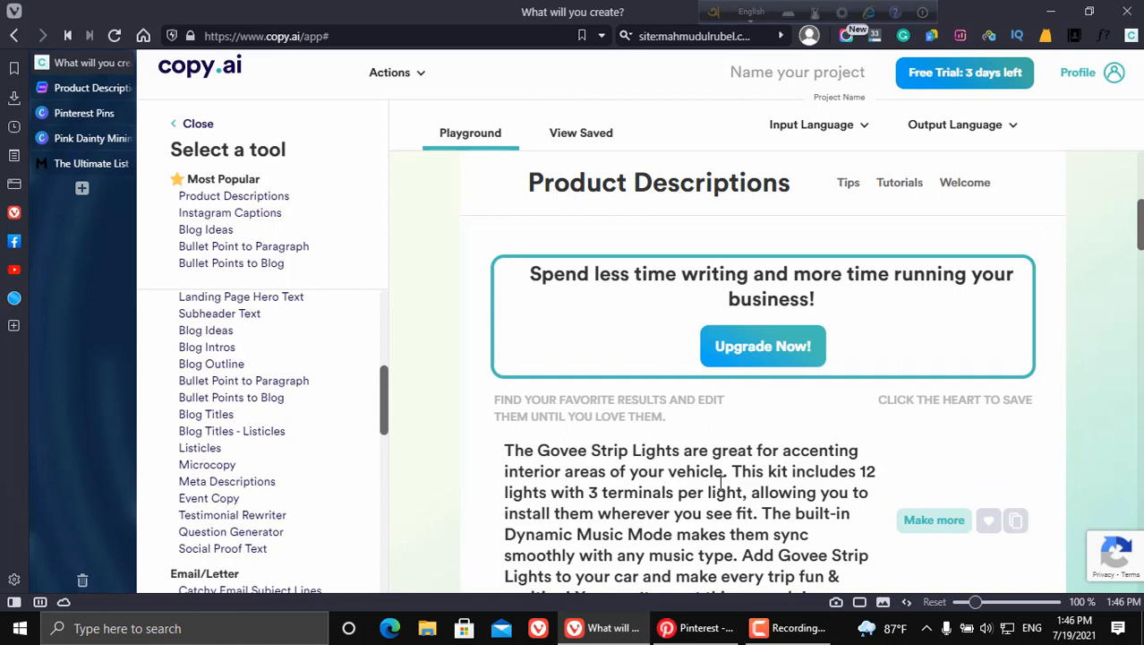
{"action": "scroll", "scroll_direction": "down", "scroll_amount": 3}
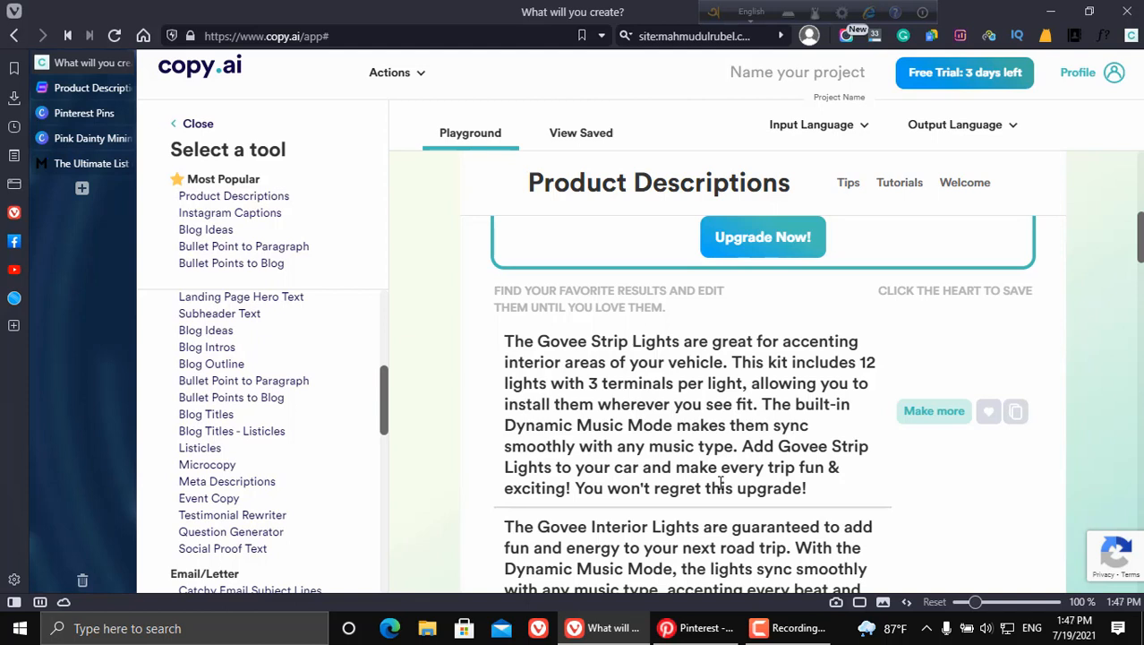
{"action": "scroll", "scroll_direction": "down", "scroll_amount": 3}
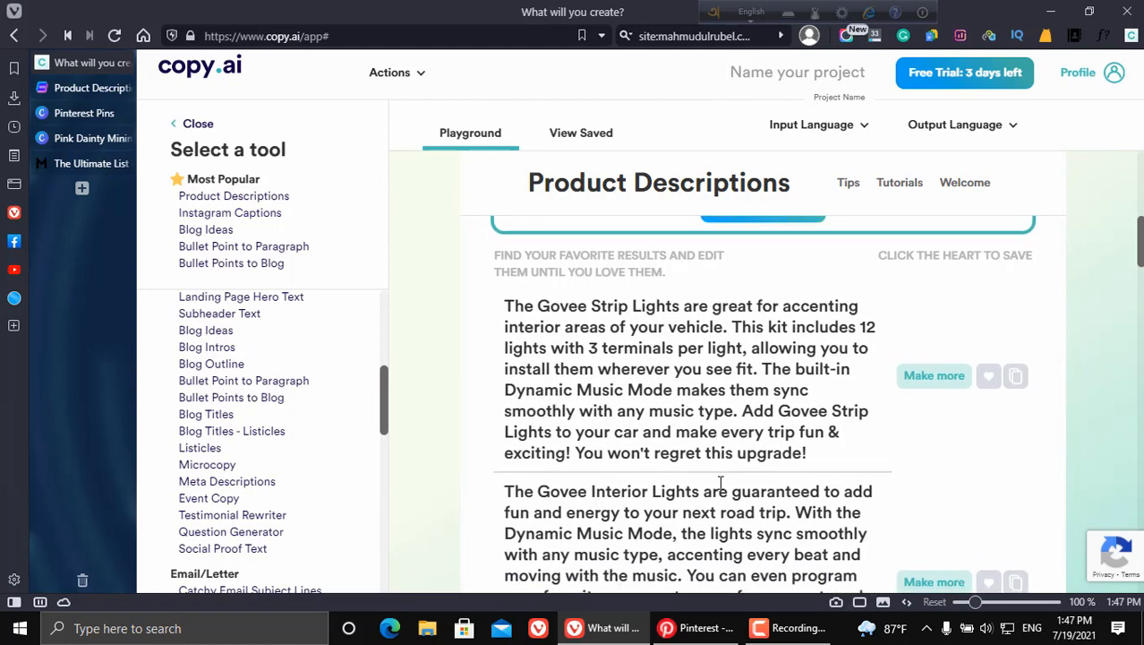
{"action": "scroll", "scroll_direction": "down", "scroll_amount": 3}
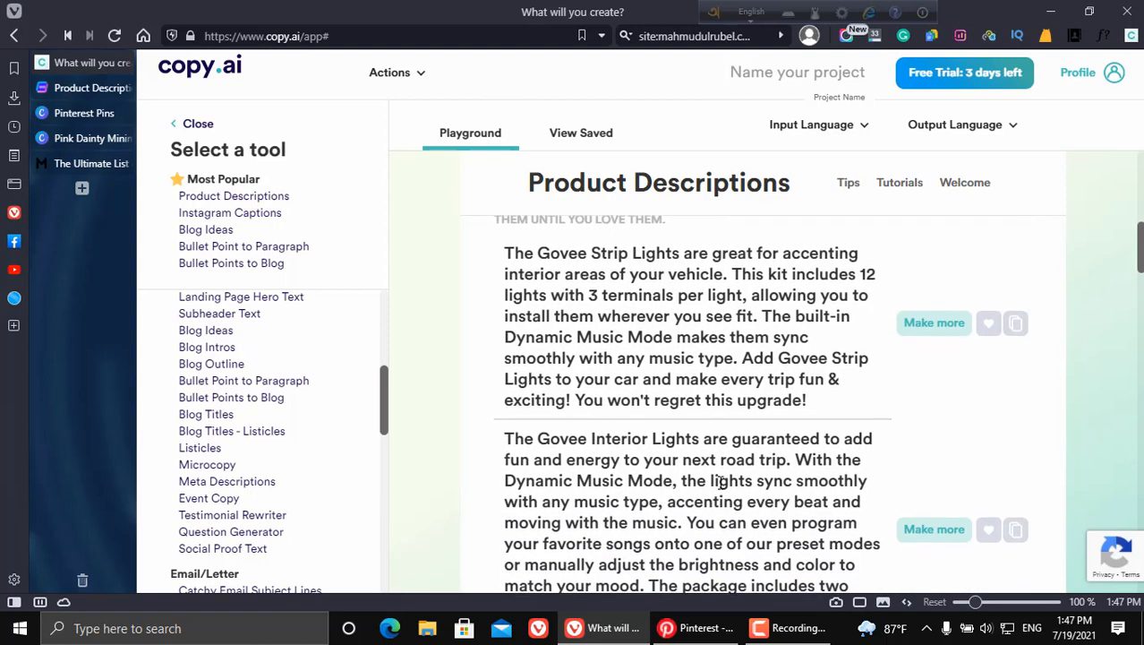
{"action": "scroll", "scroll_direction": "down", "scroll_amount": 3}
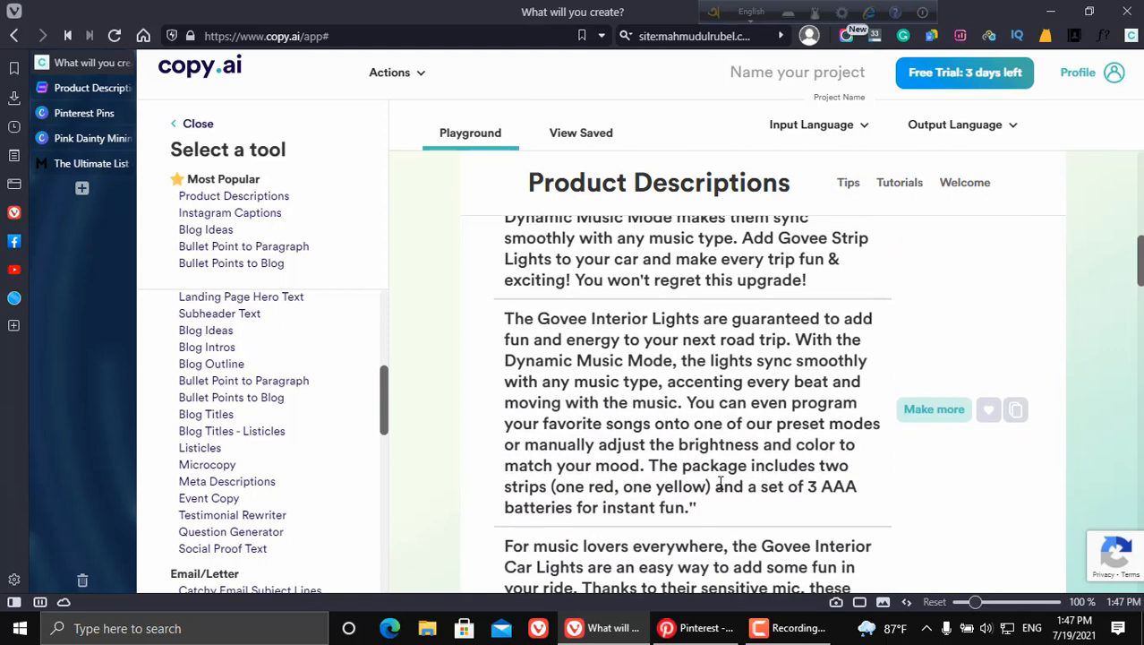
{"action": "scroll", "scroll_direction": "down", "scroll_amount": 3}
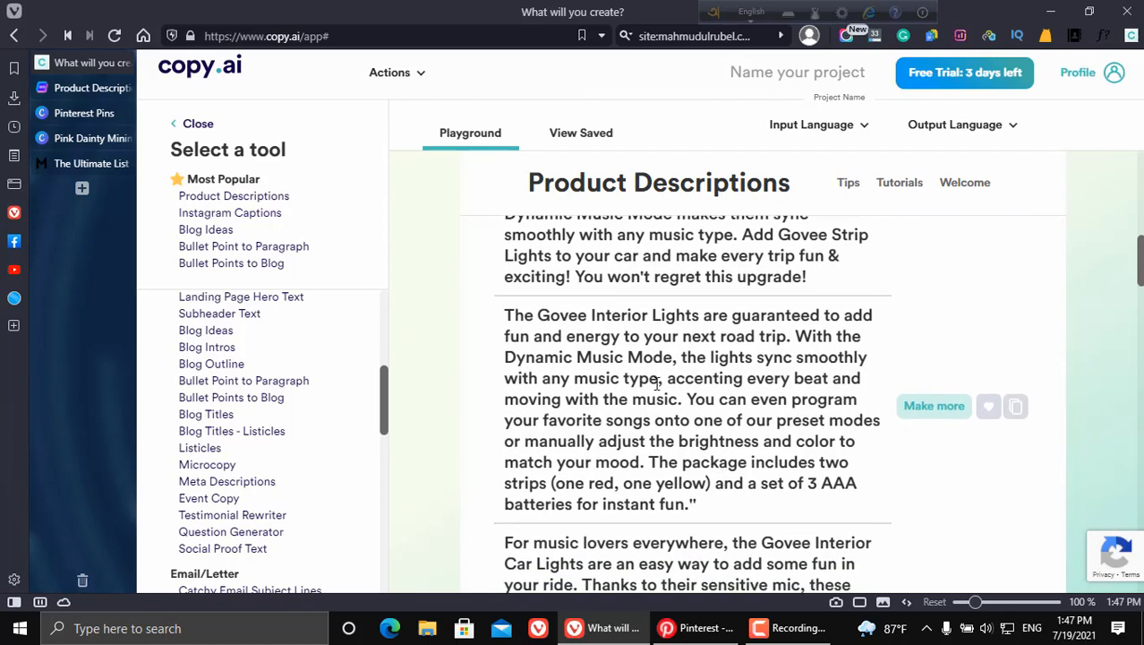
{"action": "mouse_move", "coordinate": [523, 333]}
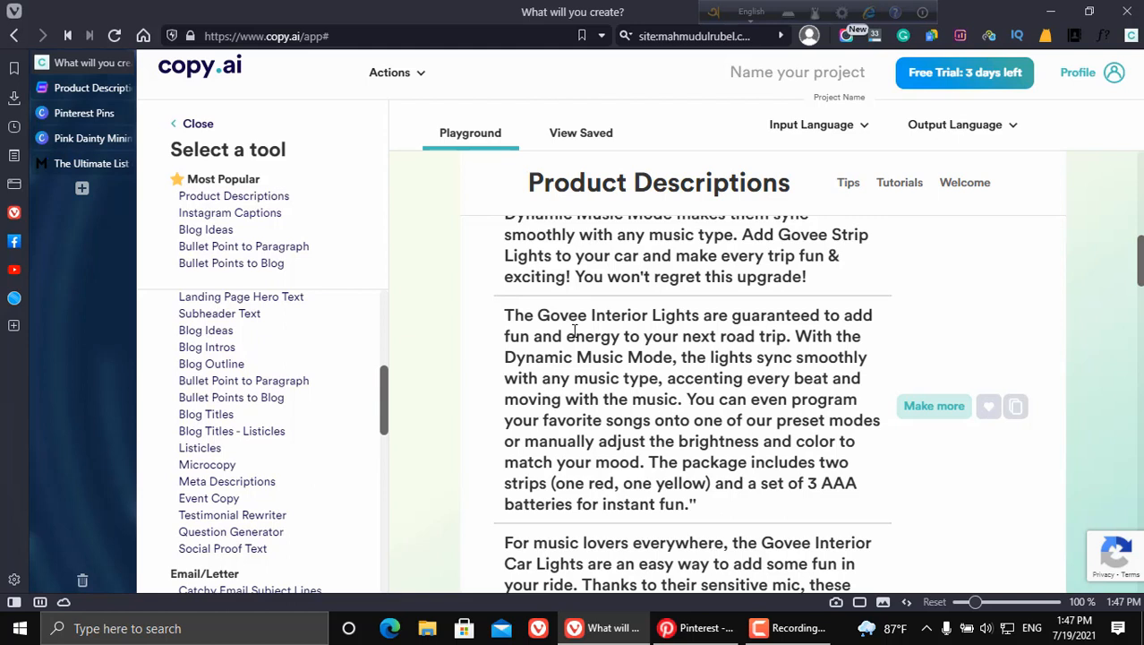
{"action": "mouse_move", "coordinate": [629, 419]}
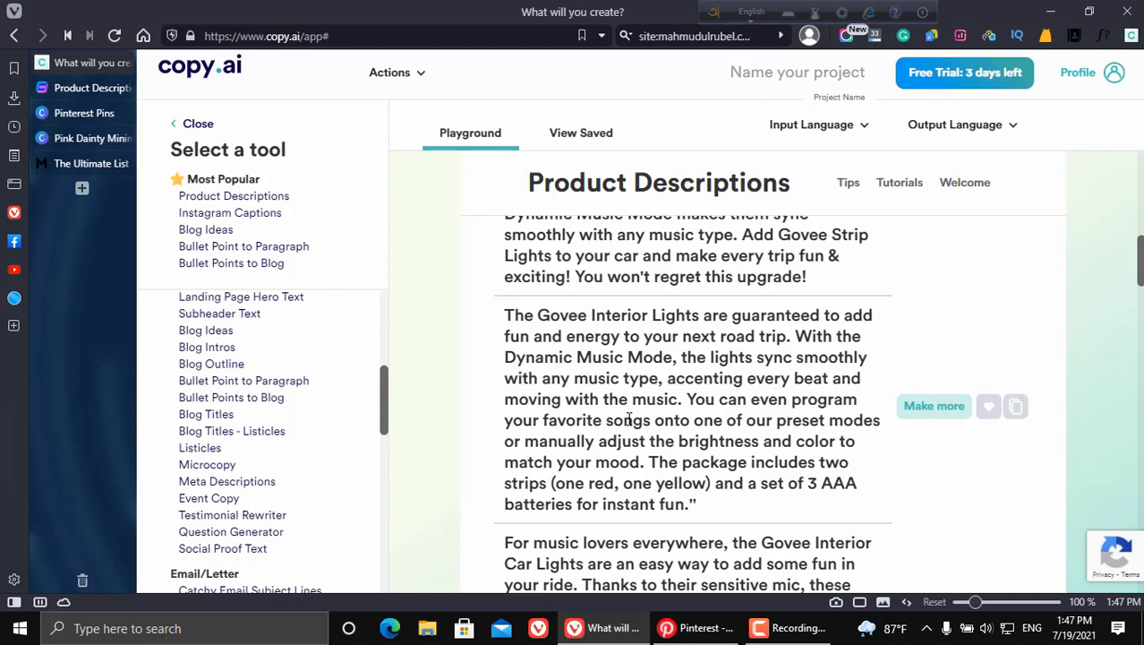
{"action": "scroll", "scroll_direction": "down", "scroll_amount": 3}
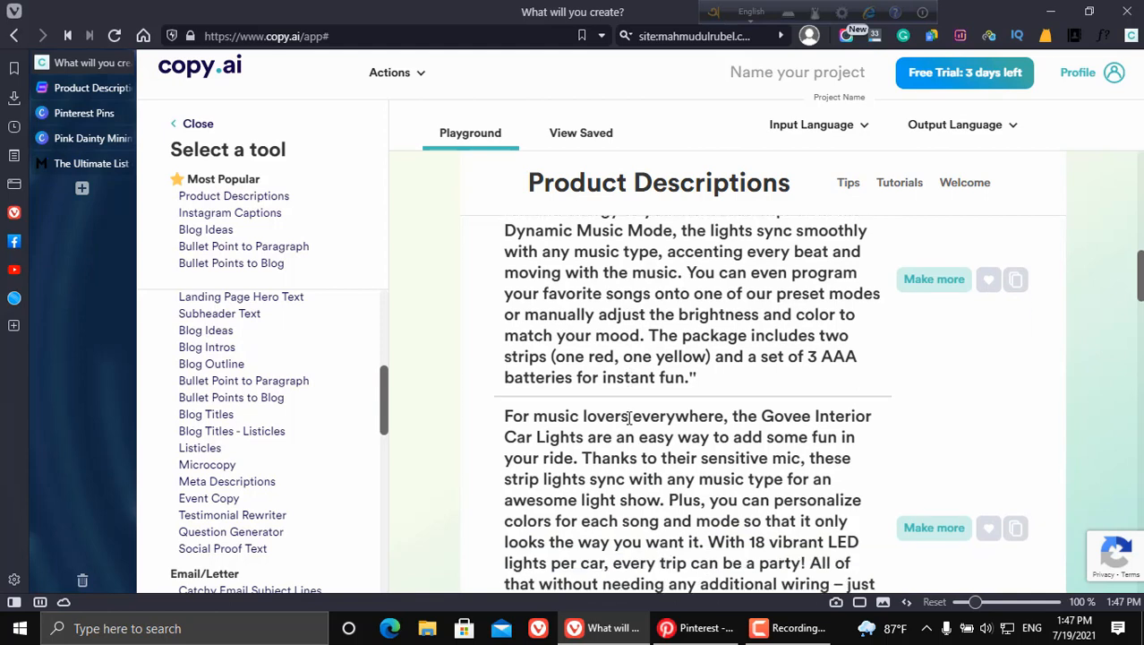
{"action": "scroll", "scroll_direction": "down", "scroll_amount": 3}
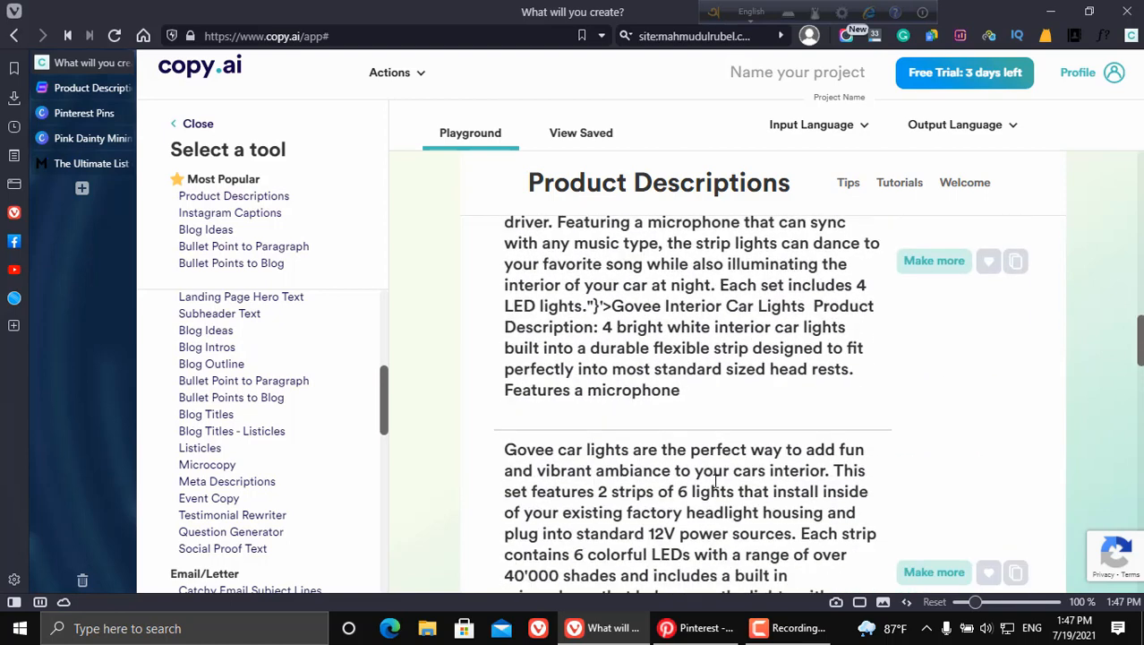
{"action": "scroll", "scroll_direction": "down", "scroll_amount": 3}
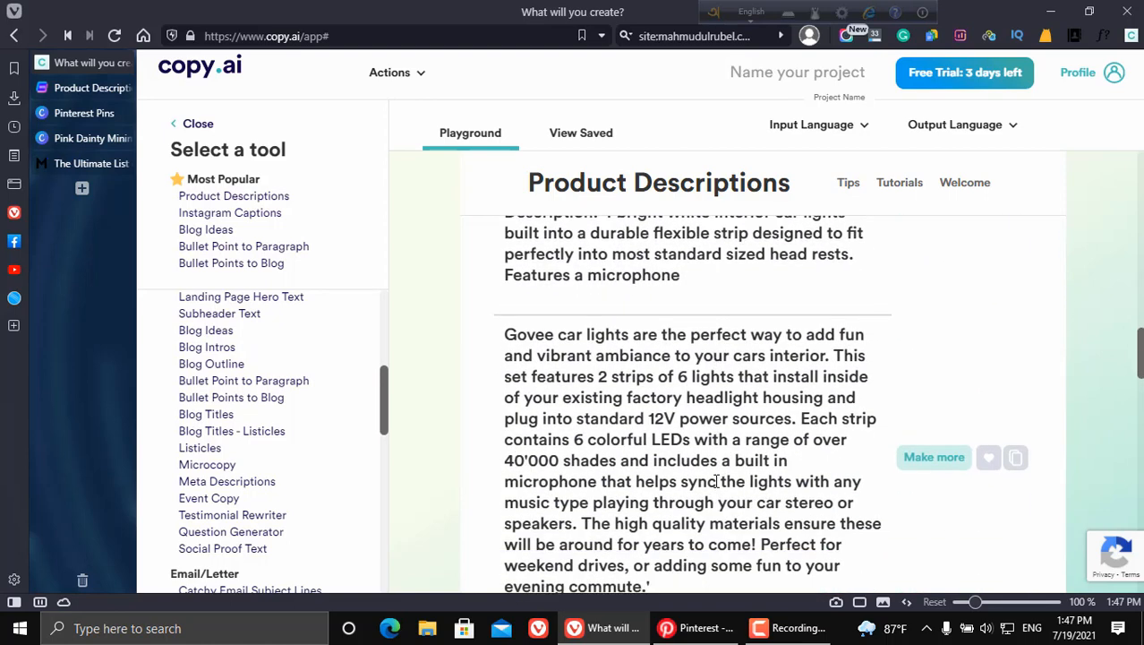
{"action": "scroll", "scroll_direction": "down", "scroll_amount": 3}
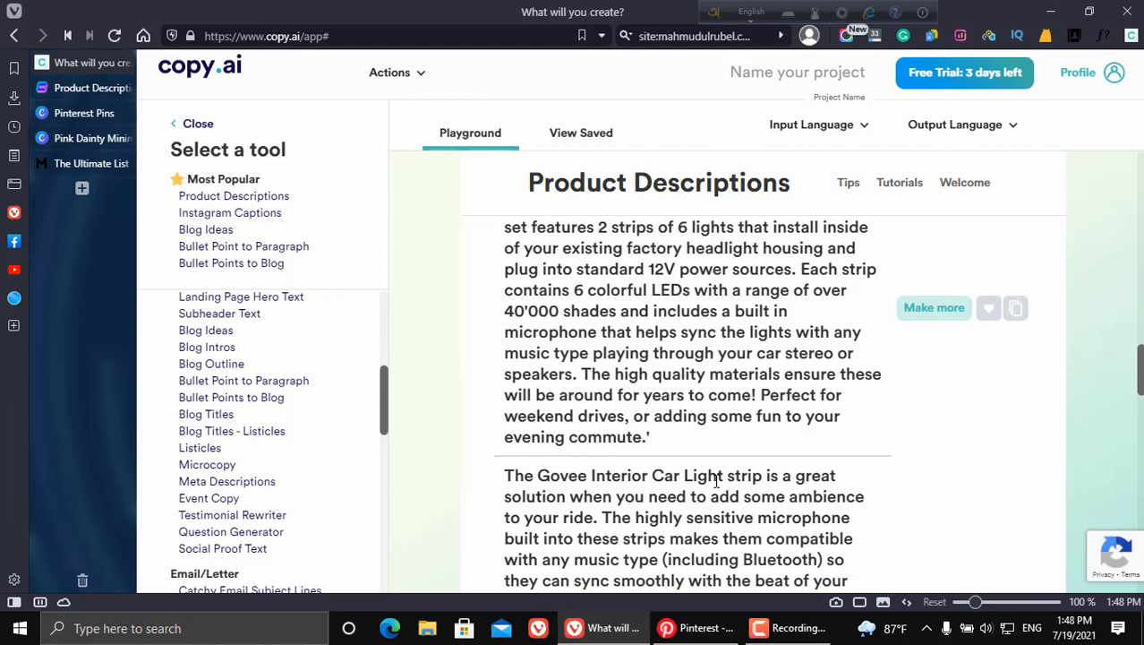
{"action": "scroll", "scroll_direction": "up", "scroll_amount": 3}
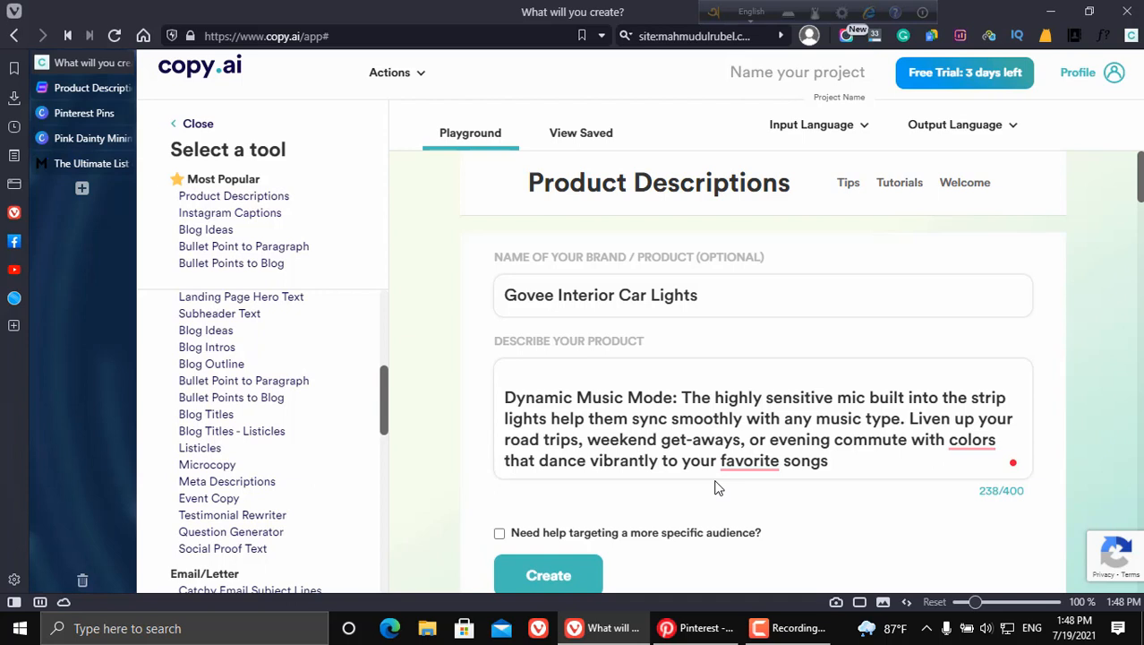
{"action": "mouse_move", "coordinate": [576, 358]}
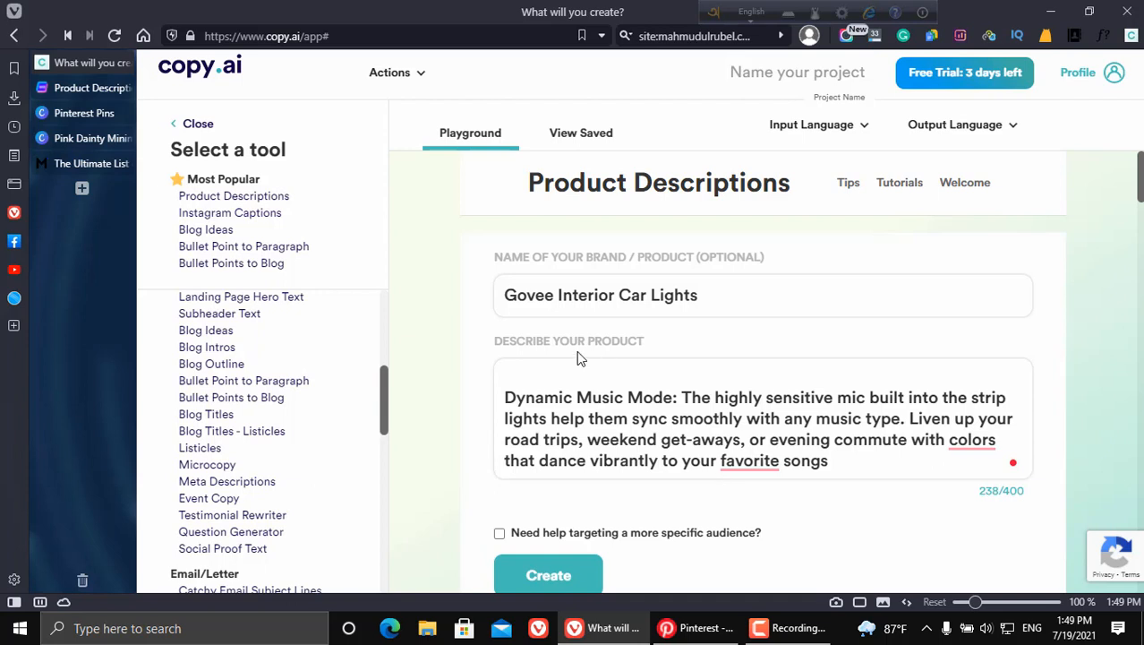